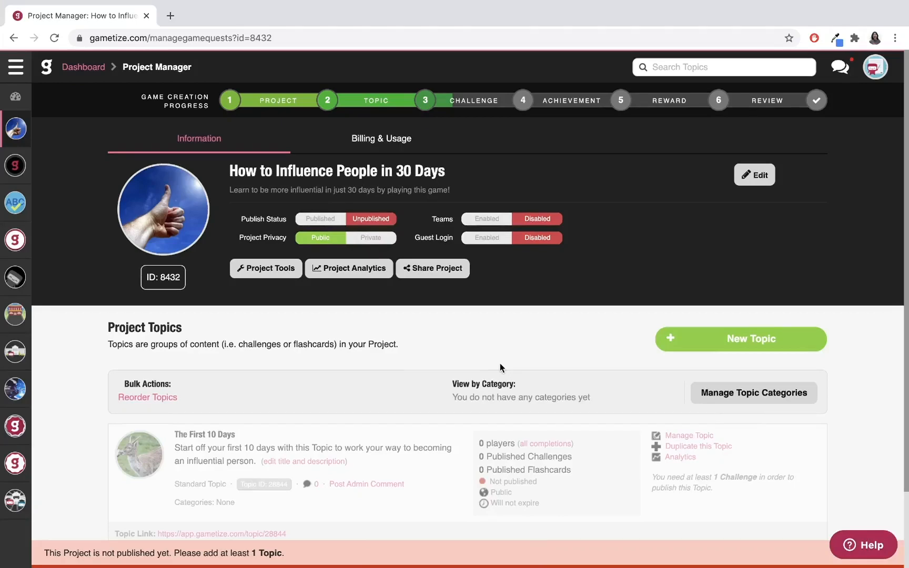
{"action": "mouse_move", "coordinate": [605, 468]}
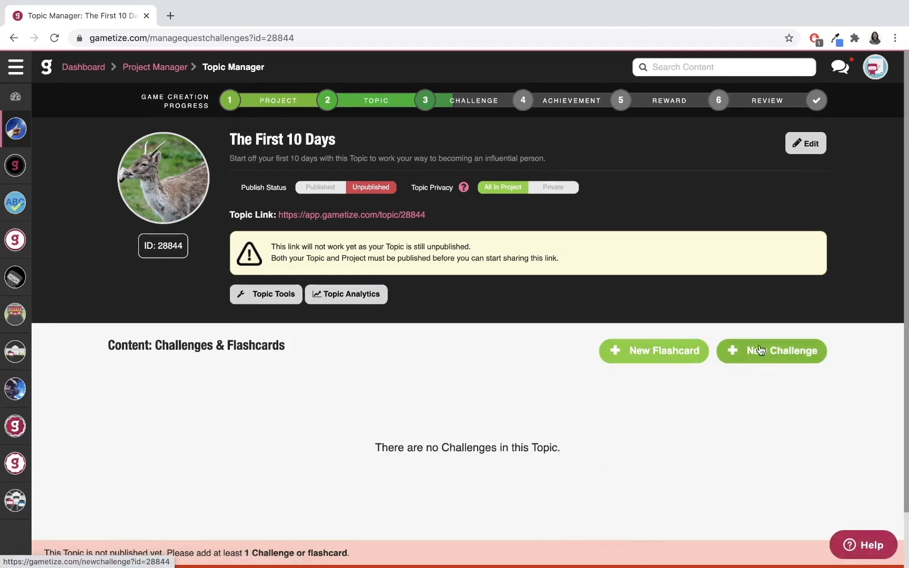
{"action": "mouse_move", "coordinate": [653, 359]}
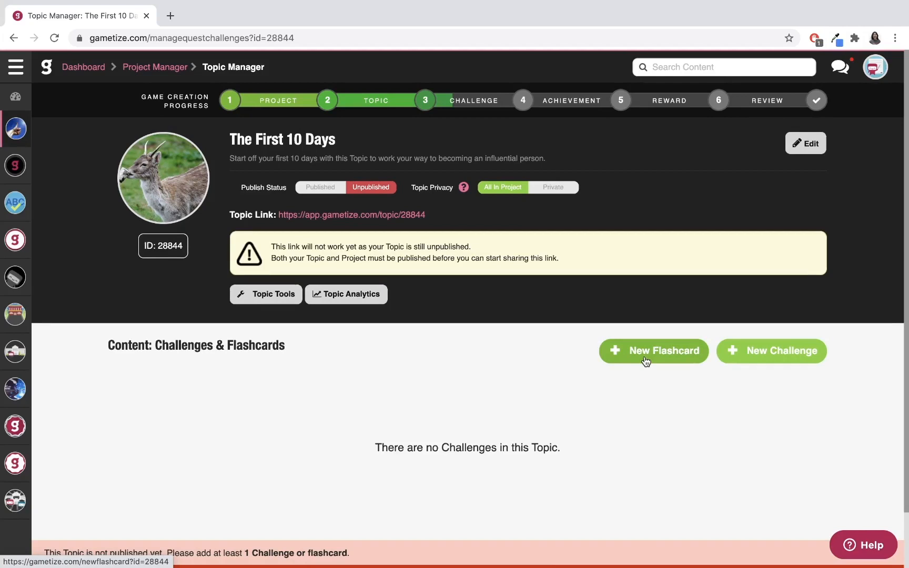
- Start a new challenge in the topic 'The First 10 Days'
{"action": "left_click", "coordinate": [770, 350]}
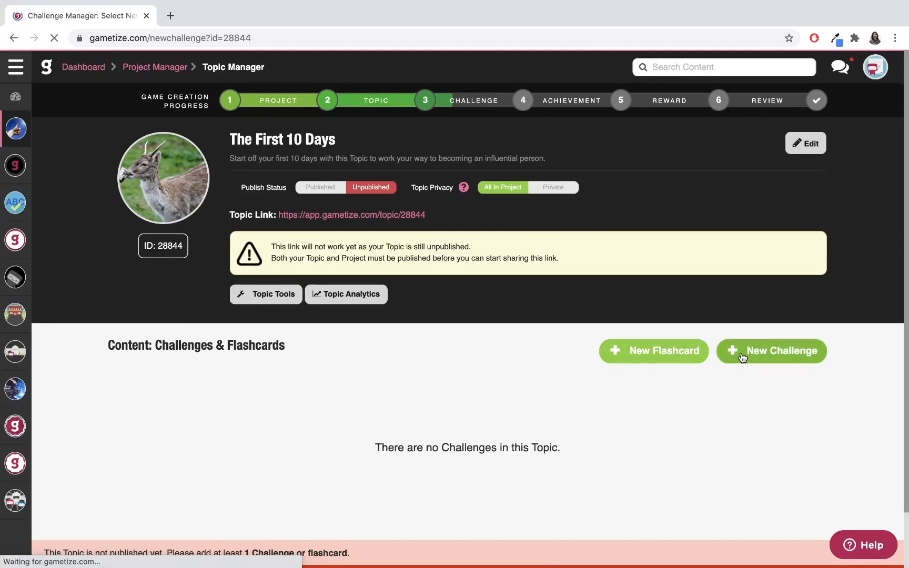
- Review the challenge type cards, then show the ready-made challenge templates list
{"action": "left_click", "coordinate": [771, 351]}
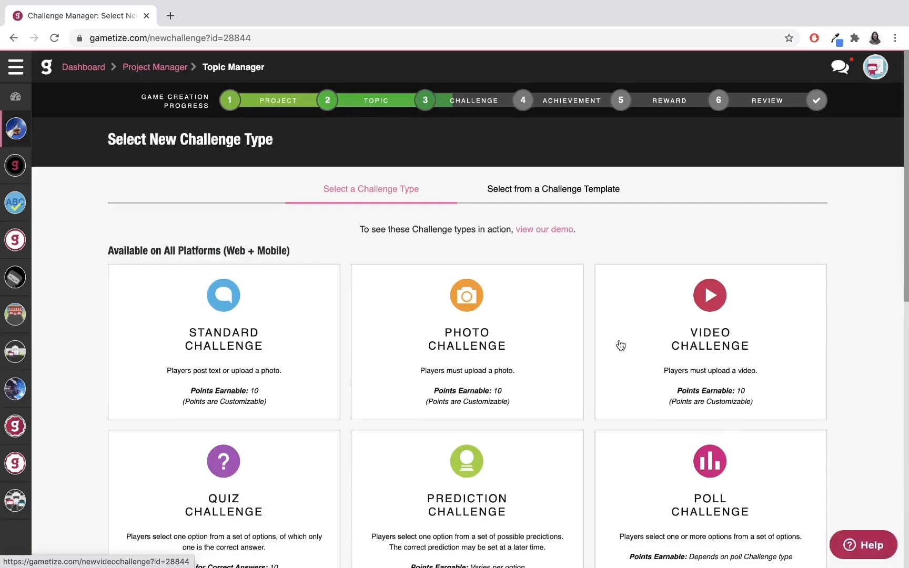
{"action": "scroll", "scroll_direction": "down", "scroll_amount": 3}
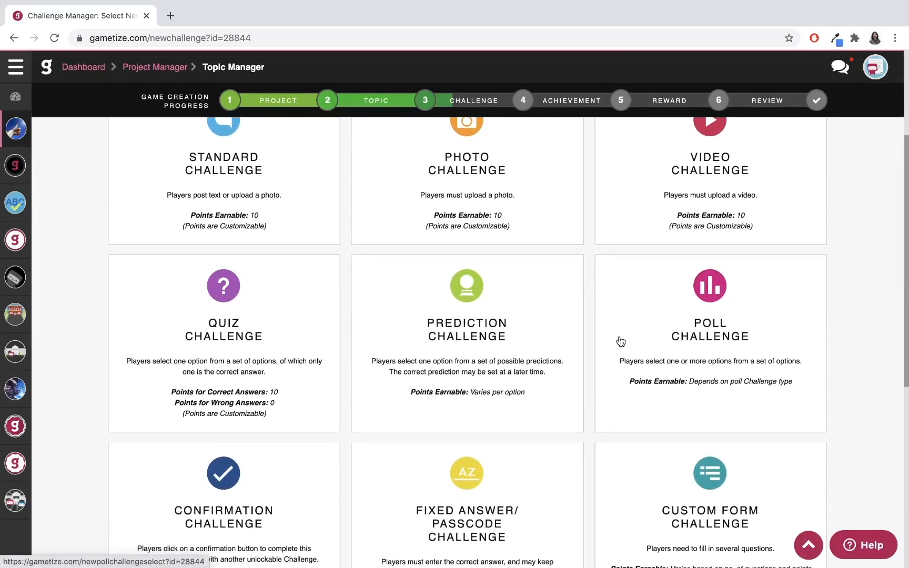
{"action": "scroll", "scroll_direction": "down", "scroll_amount": 3}
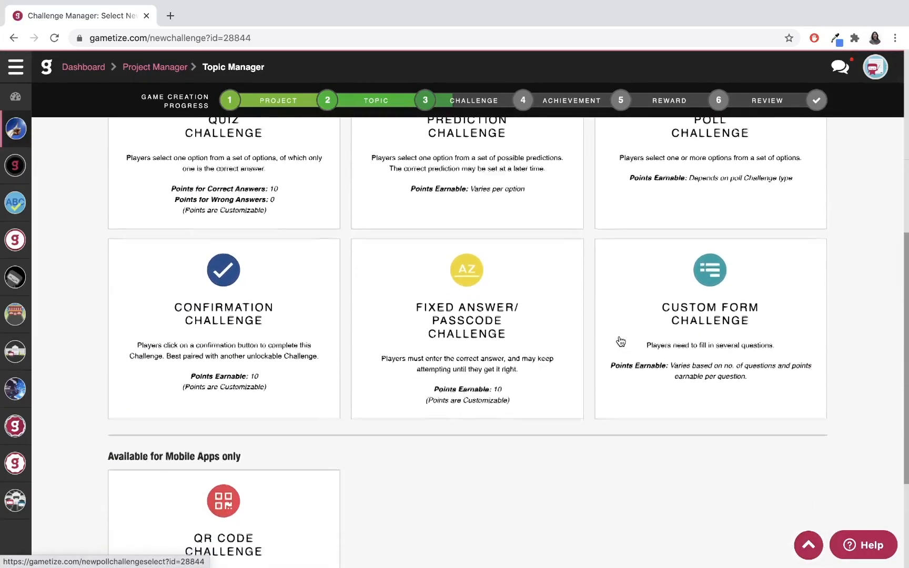
{"action": "scroll", "scroll_direction": "down", "scroll_amount": 3}
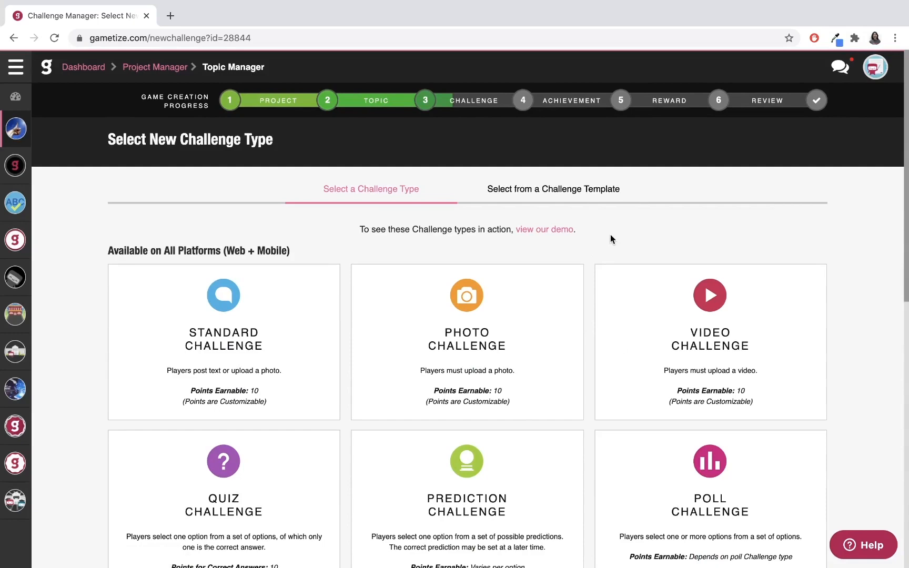
{"action": "left_click", "coordinate": [552, 188]}
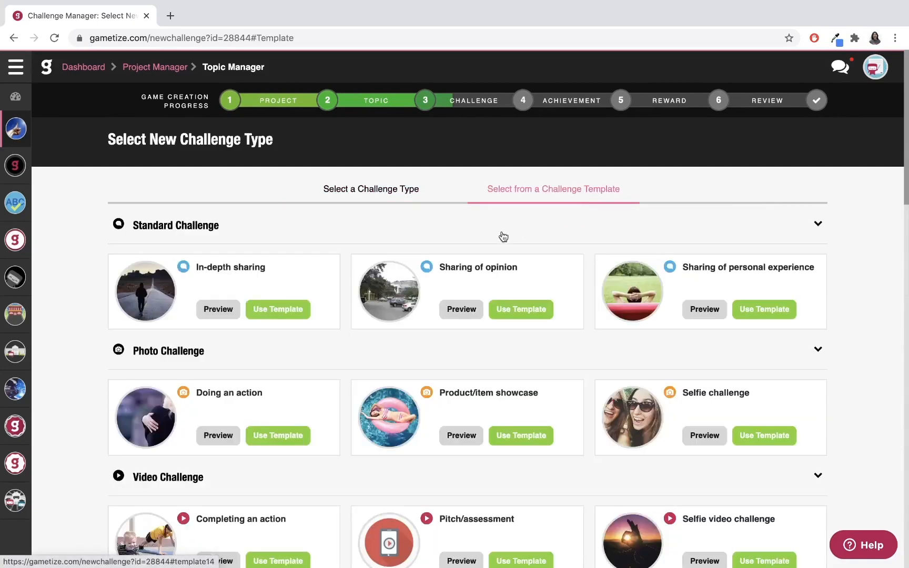
- Preview a Standard Challenge template, close it, and return to the challenge types list
{"action": "left_click", "coordinate": [460, 310]}
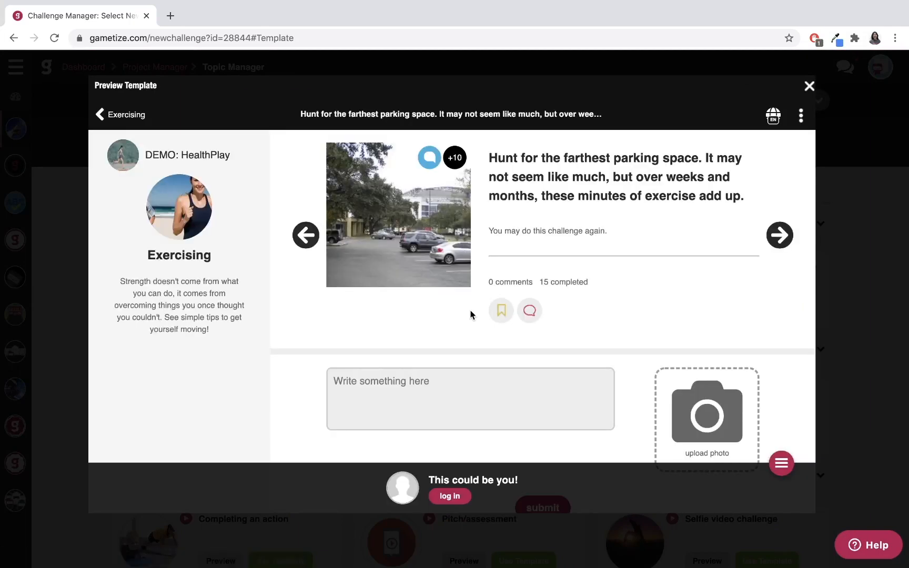
{"action": "left_click", "coordinate": [808, 86]}
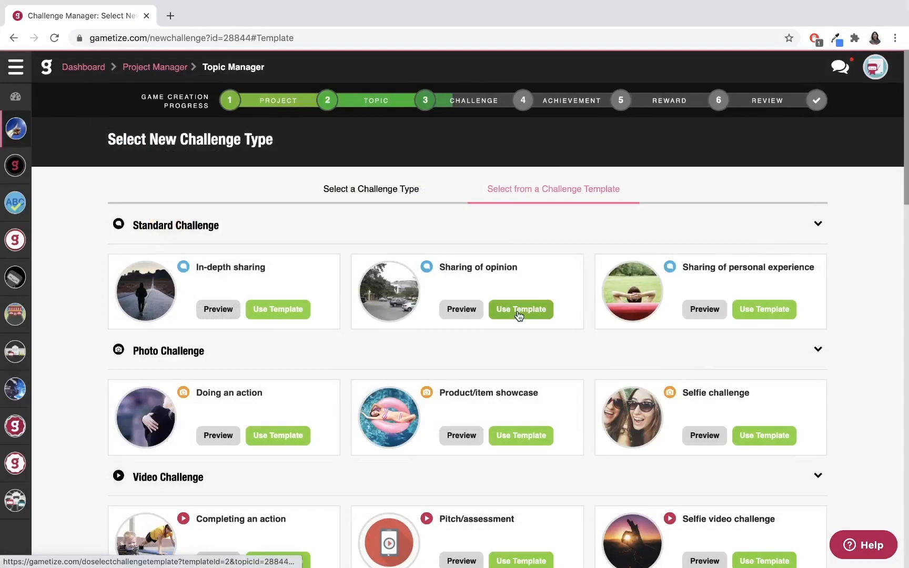
{"action": "left_click", "coordinate": [370, 188]}
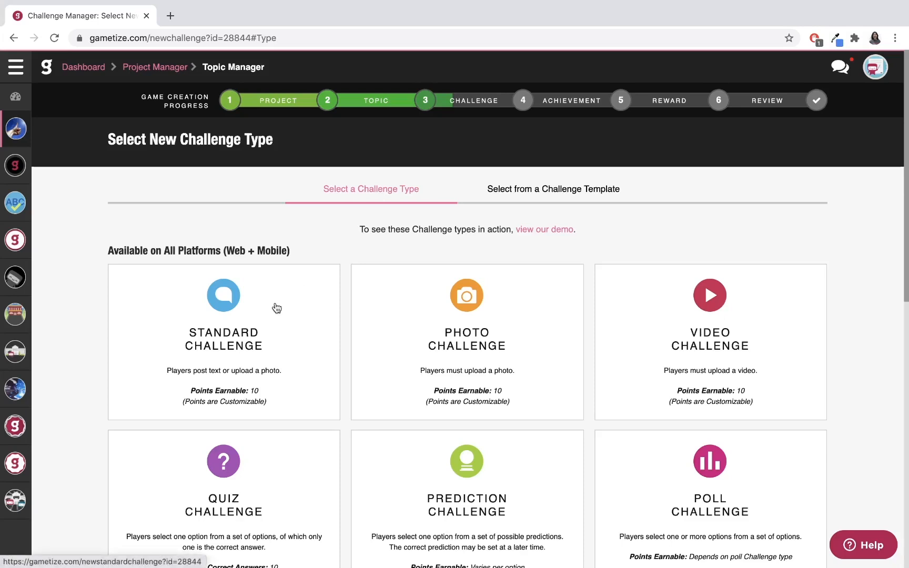
- Create a new Standard Challenge, opening its form
{"action": "left_click", "coordinate": [223, 294]}
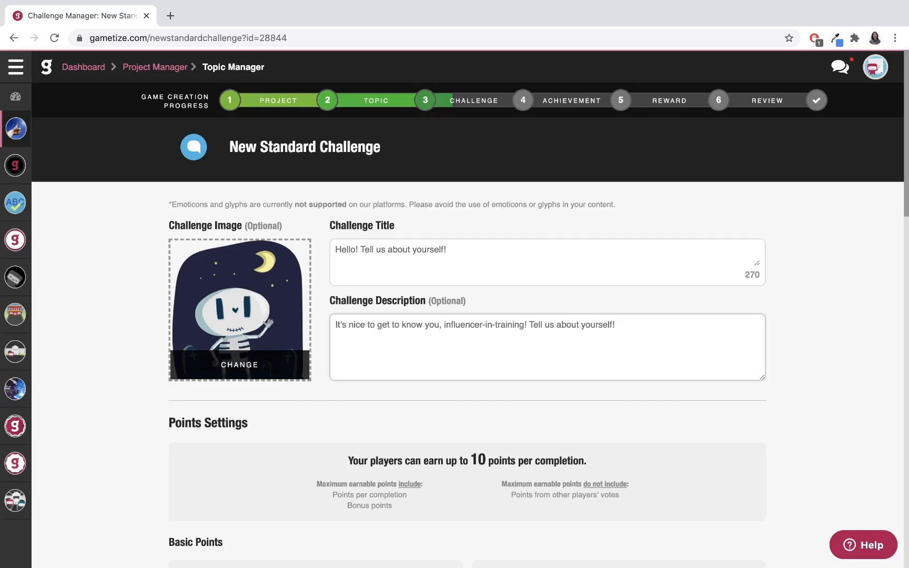
- Set points per vote to 1 and cap total vote points at 100, with 100 points per completion
{"action": "scroll", "scroll_direction": "down", "scroll_amount": 3}
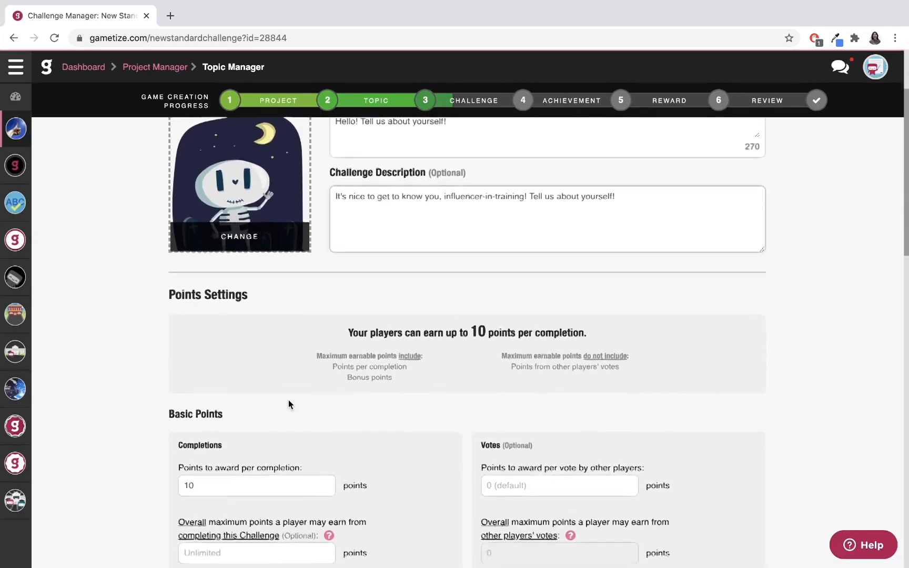
{"action": "scroll", "scroll_direction": "down", "scroll_amount": 3}
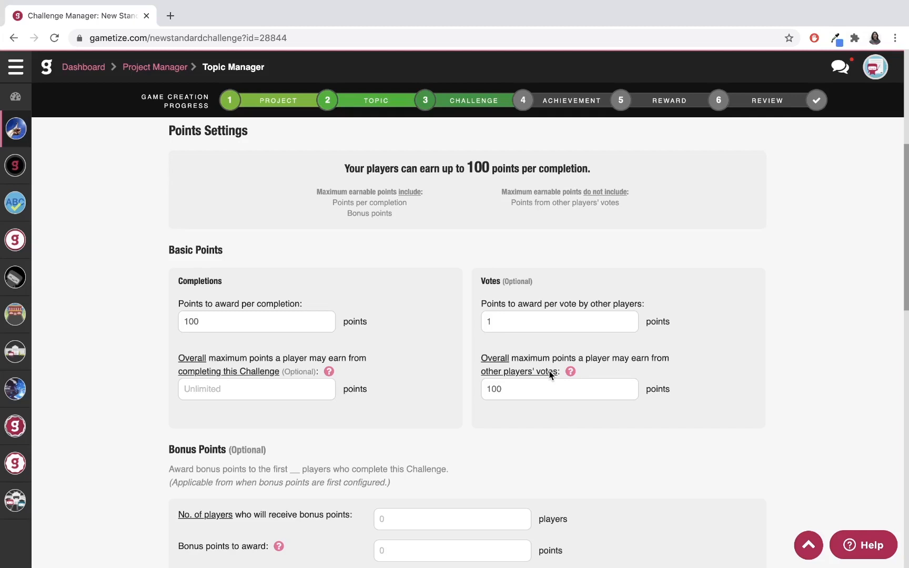
{"action": "mouse_move", "coordinate": [202, 264]}
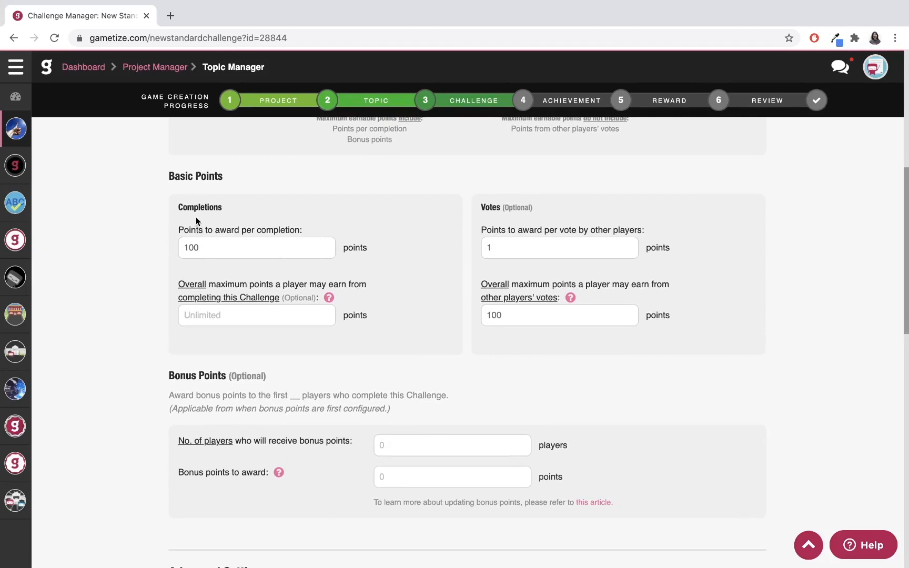
{"action": "mouse_move", "coordinate": [493, 219]}
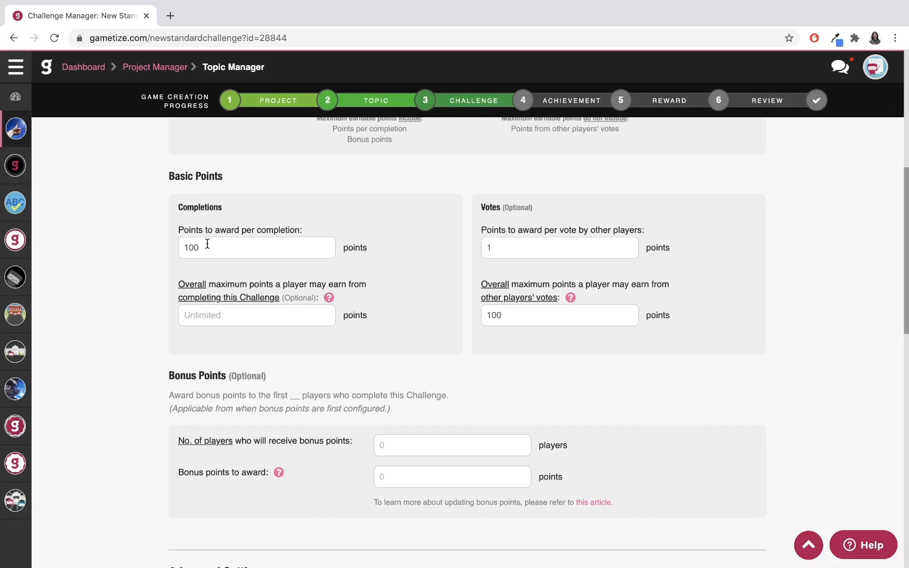
{"action": "mouse_move", "coordinate": [485, 210]}
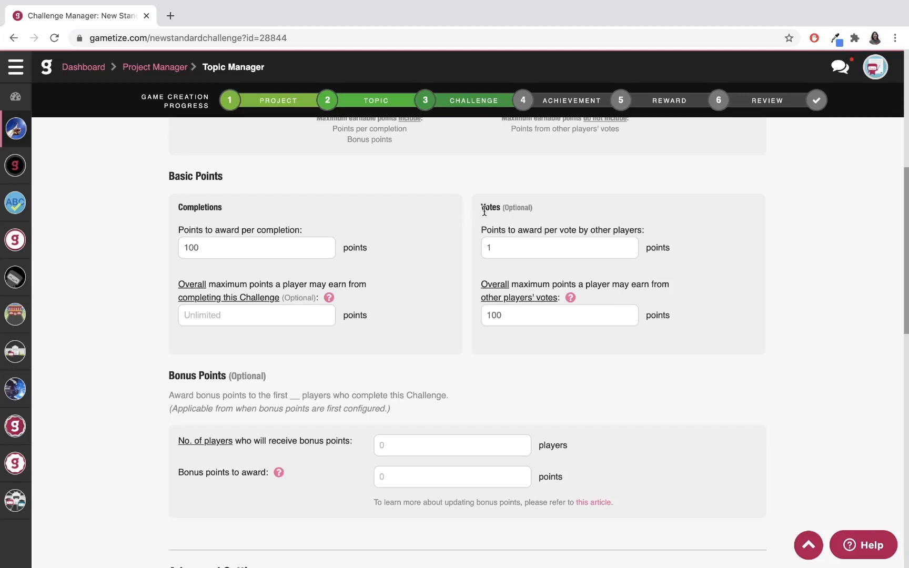
{"action": "left_click", "coordinate": [559, 247]}
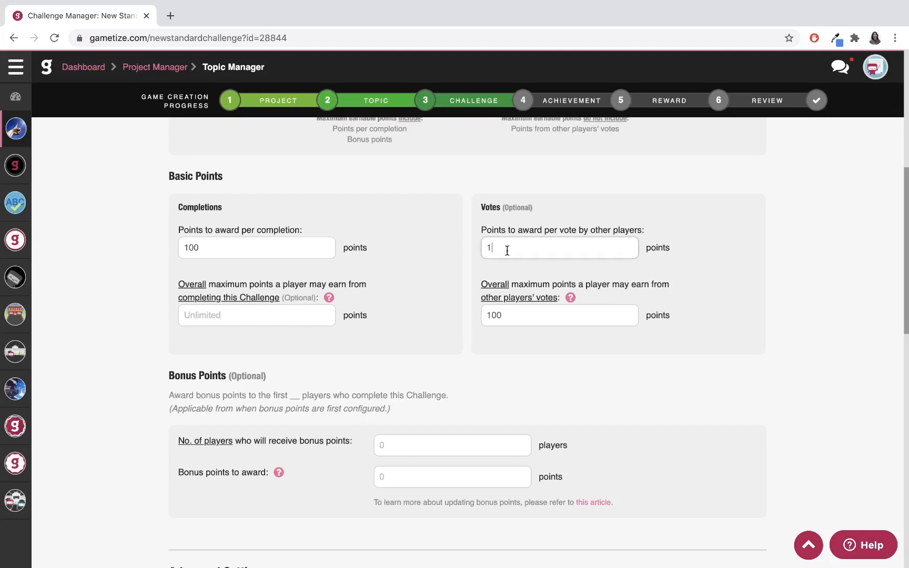
{"action": "type", "text": "0"}
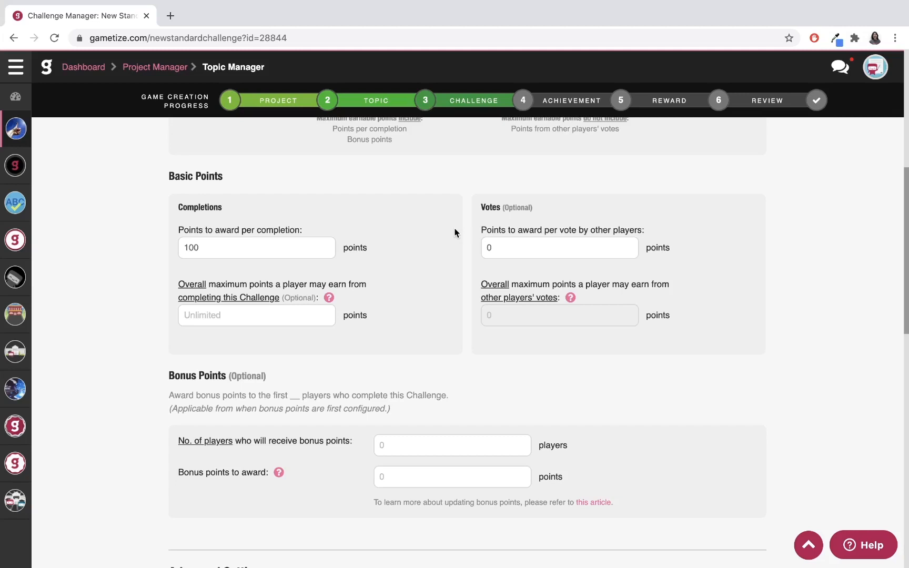
{"action": "left_click", "coordinate": [558, 247]}
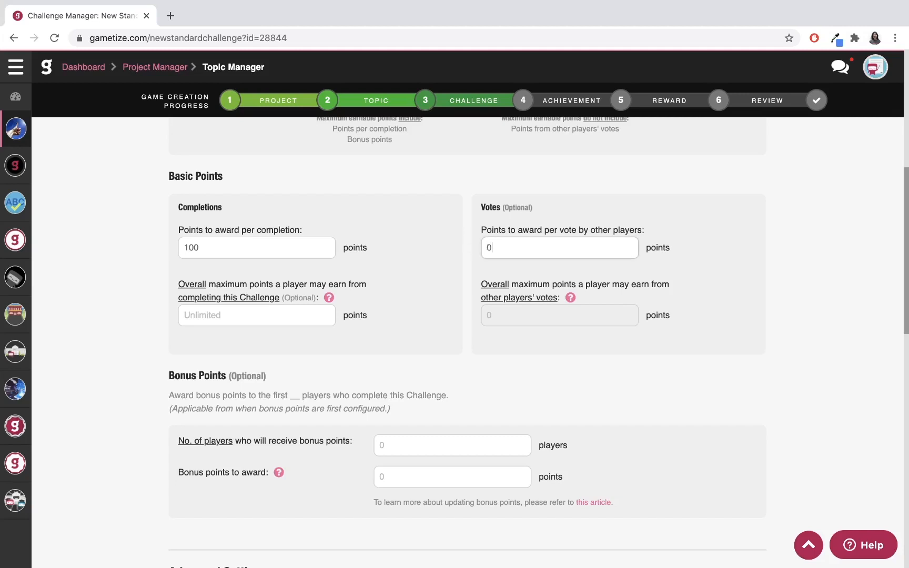
{"action": "type", "text": "1"}
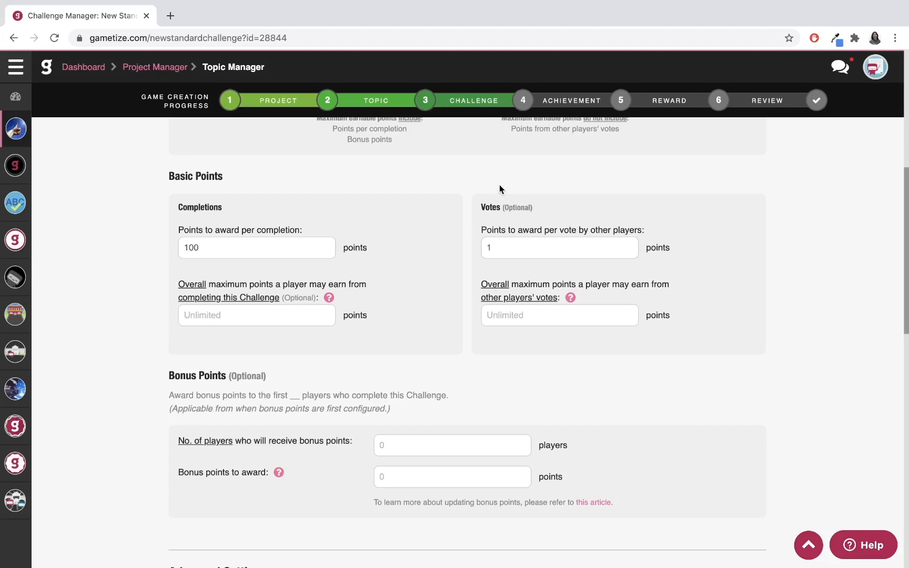
{"action": "left_click", "coordinate": [558, 315]}
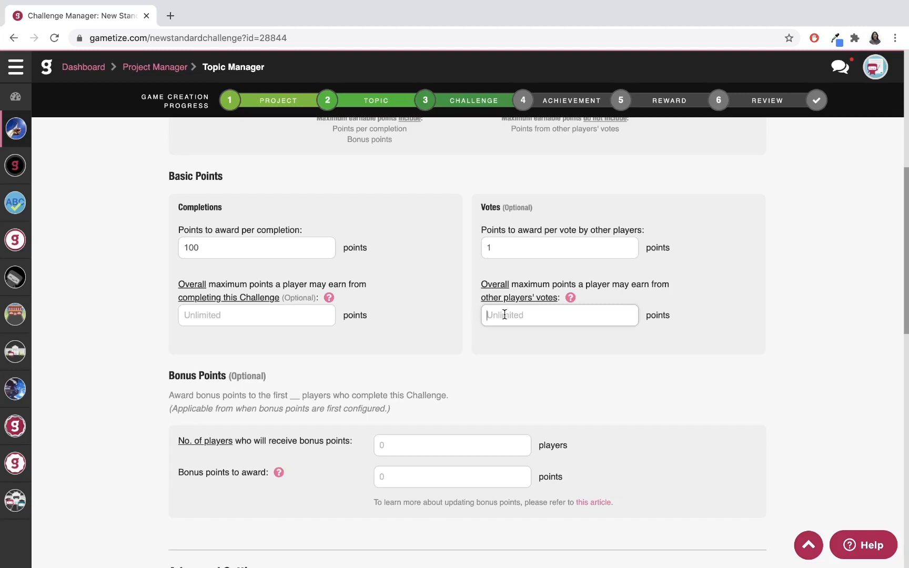
{"action": "type", "text": "100"}
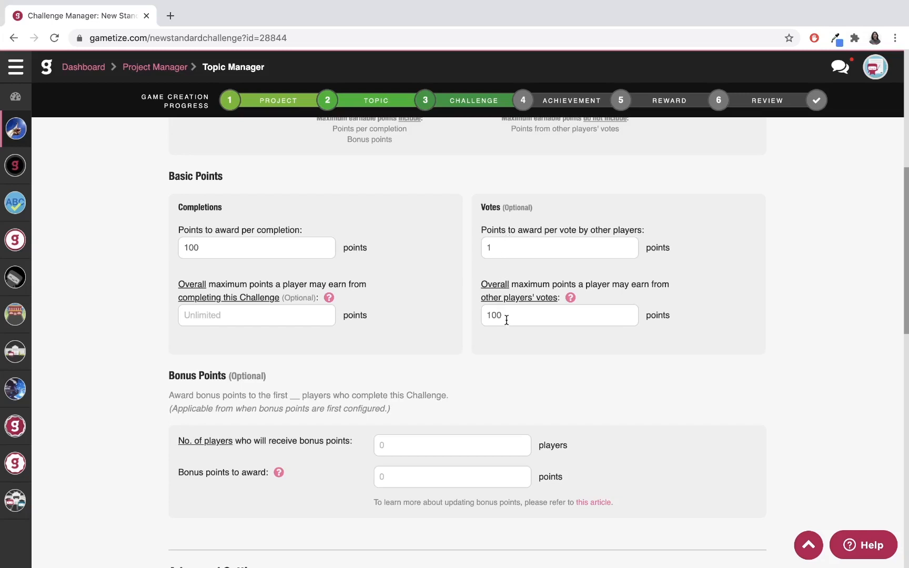
{"action": "mouse_move", "coordinate": [524, 256]}
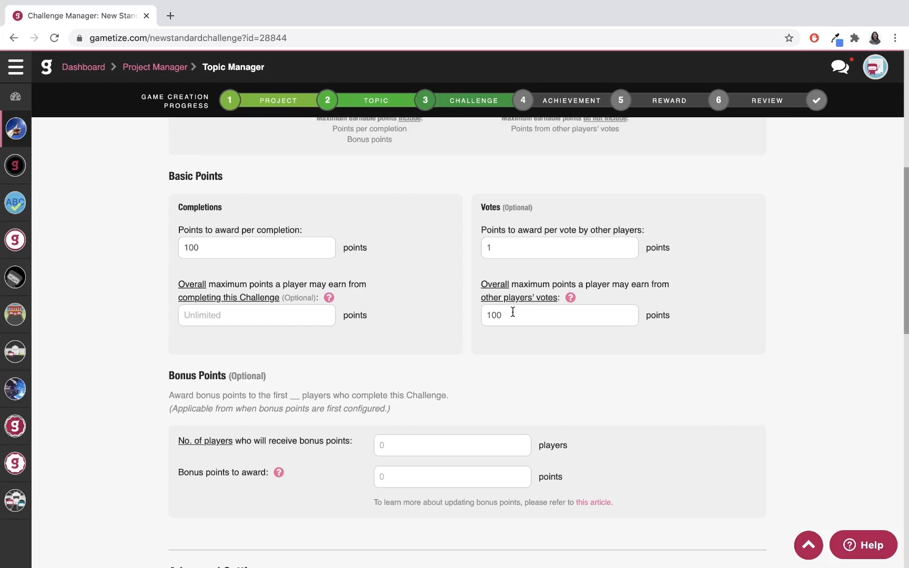
- Give 200 bonus points to the first 10 players who complete the challenge
{"action": "scroll", "scroll_direction": "down", "scroll_amount": 3}
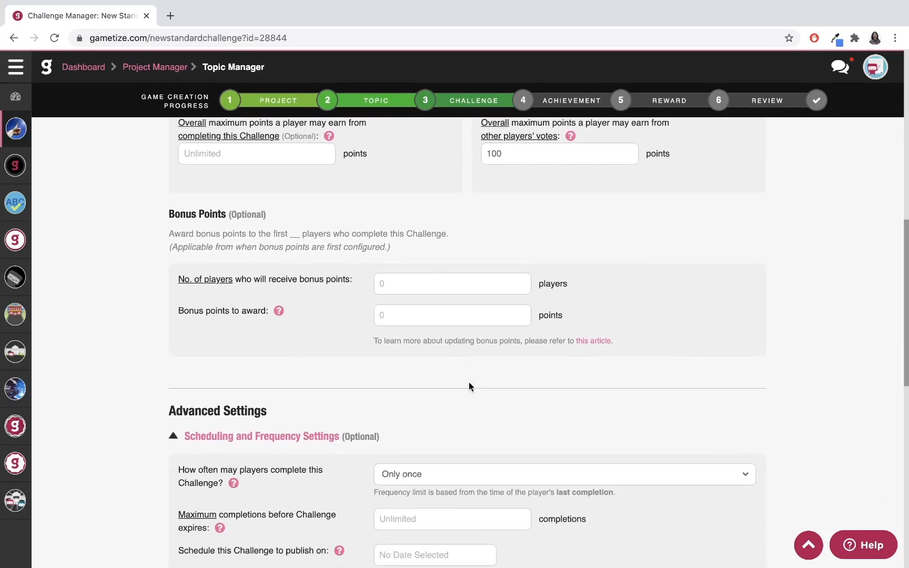
{"action": "scroll", "scroll_direction": "down", "scroll_amount": 3}
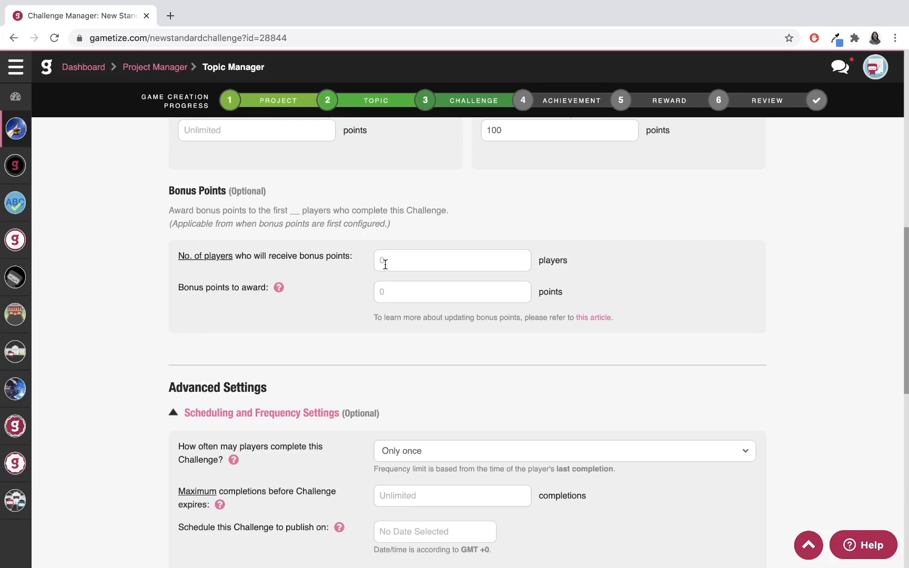
{"action": "type", "text": "10"}
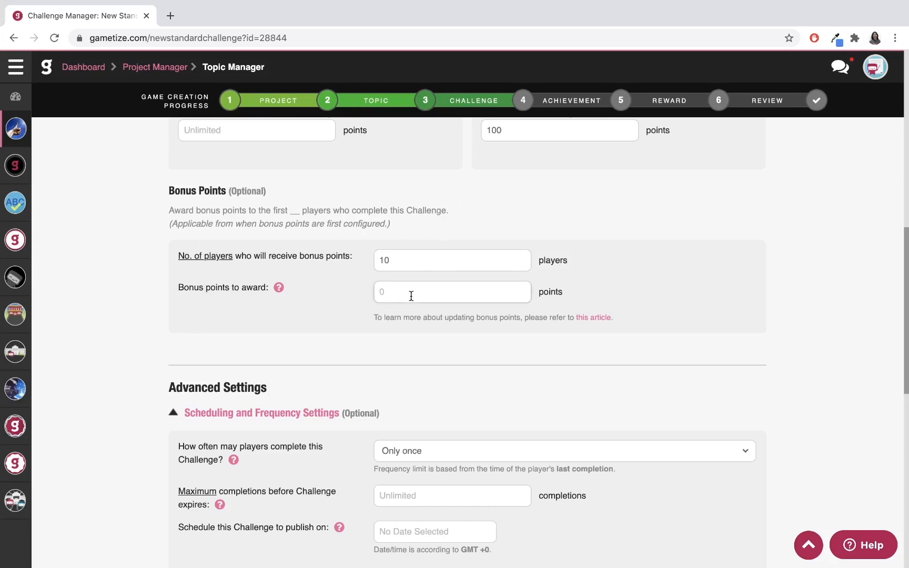
{"action": "type", "text": "200"}
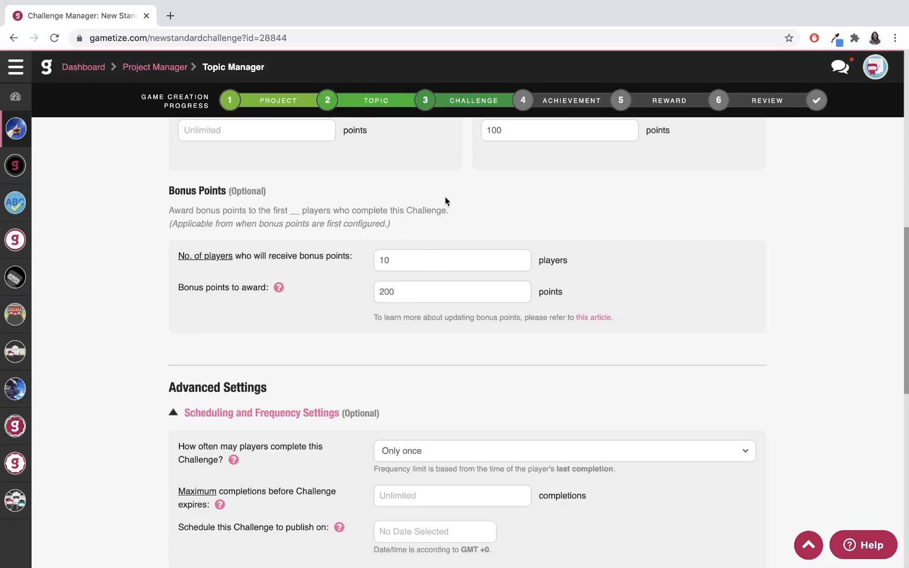
{"action": "scroll", "scroll_direction": "up", "scroll_amount": 3}
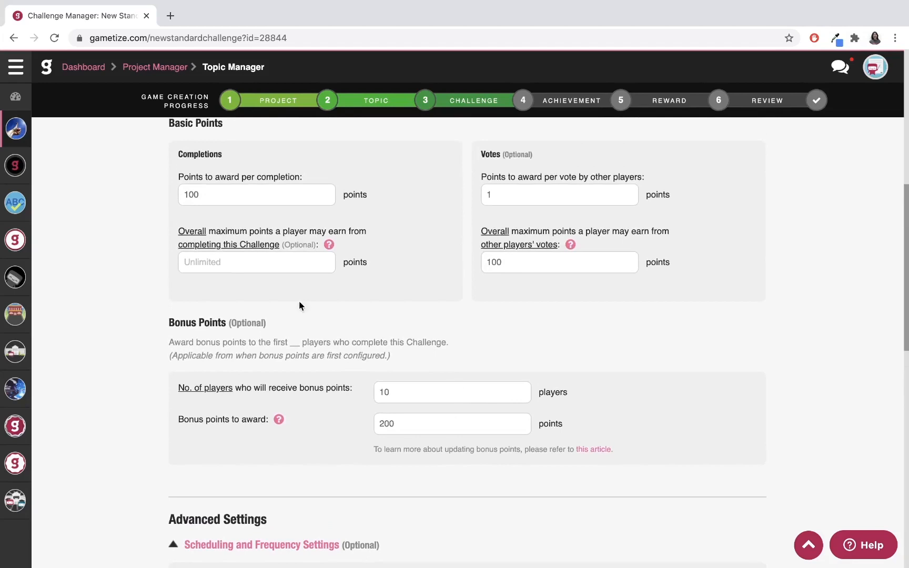
{"action": "mouse_move", "coordinate": [211, 179]}
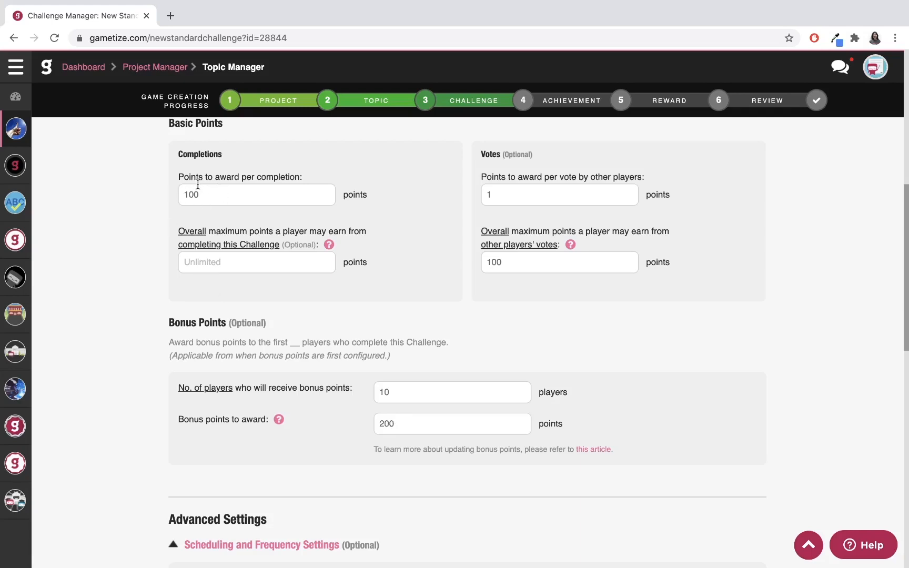
{"action": "mouse_move", "coordinate": [581, 259]}
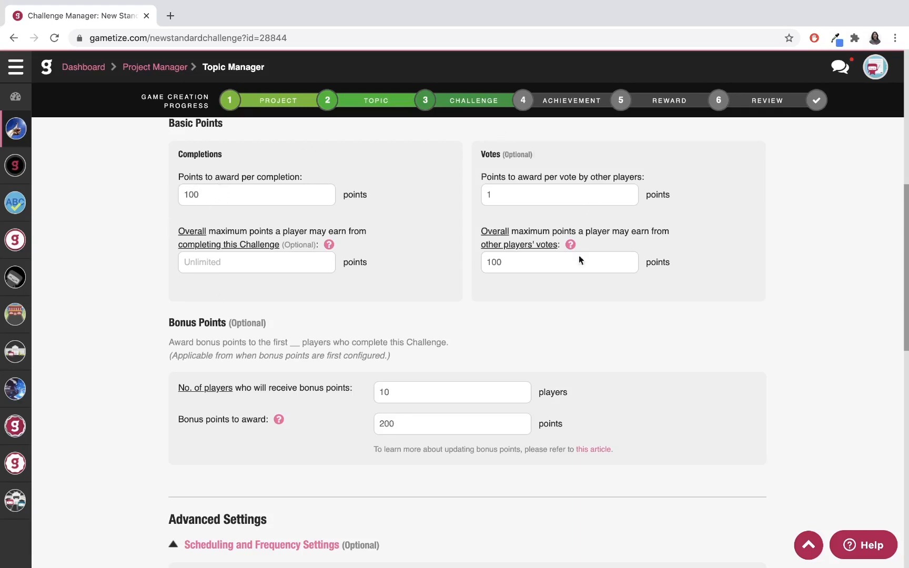
{"action": "left_click", "coordinate": [558, 262]}
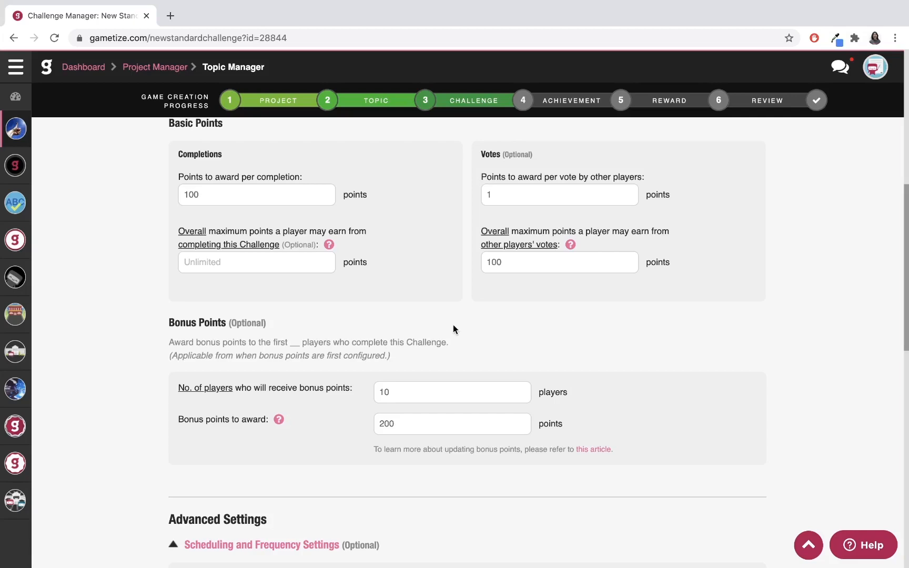
{"action": "mouse_move", "coordinate": [440, 361]}
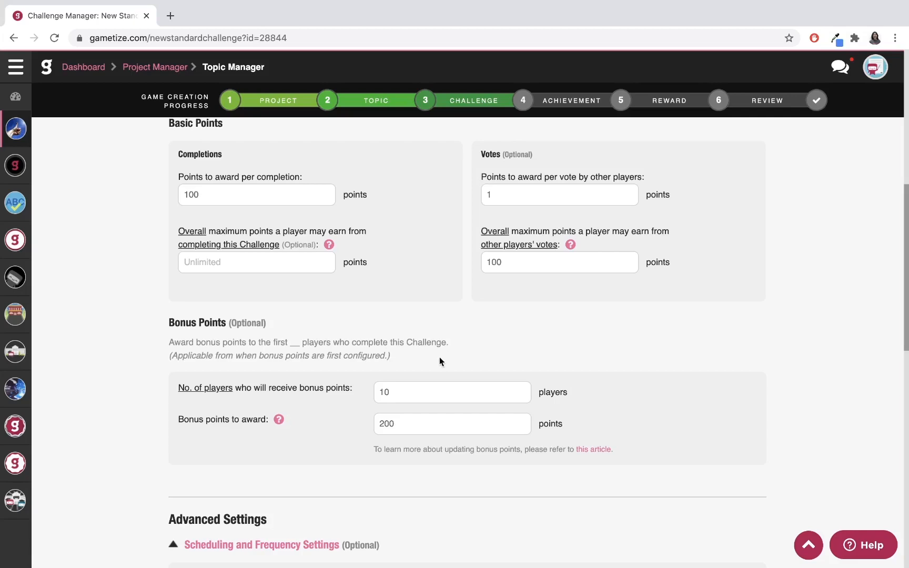
{"action": "scroll", "scroll_direction": "down", "scroll_amount": 3}
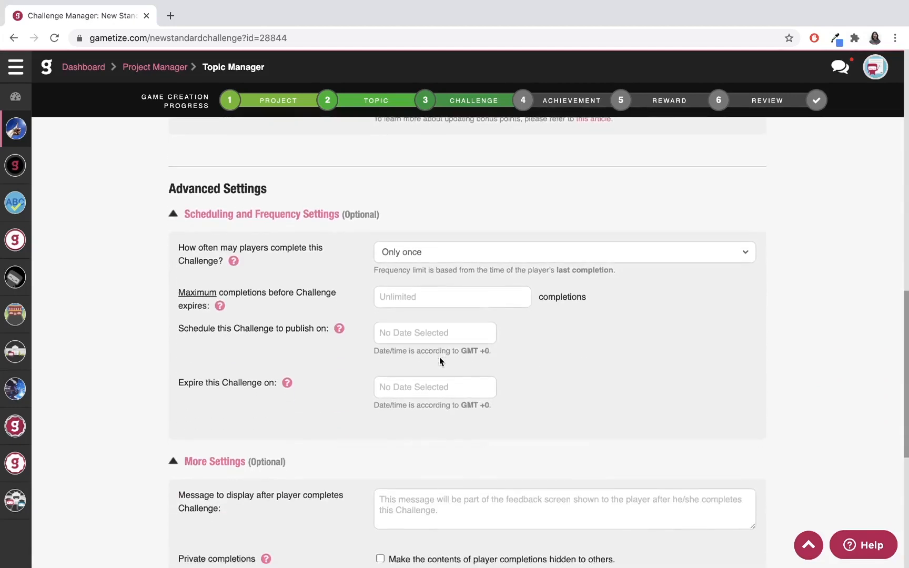
{"action": "scroll", "scroll_direction": "down", "scroll_amount": 3}
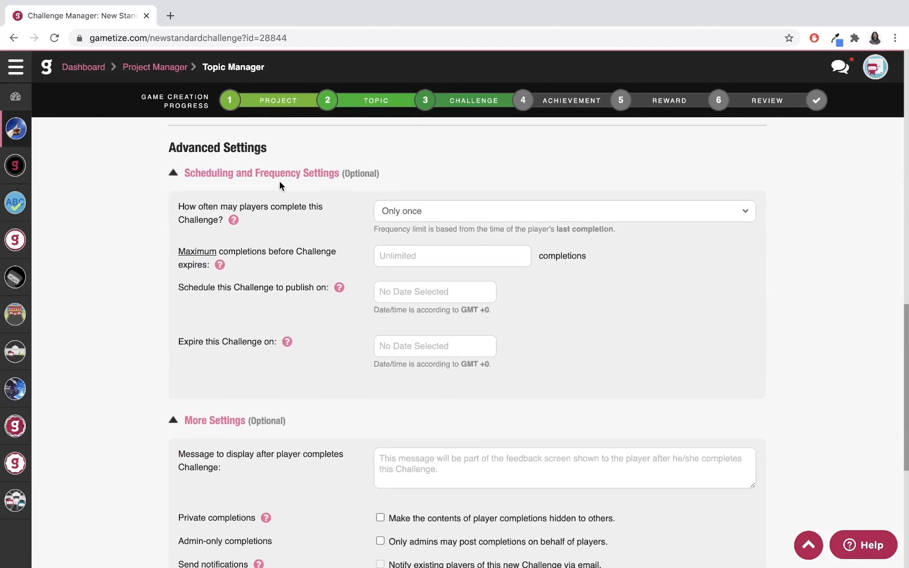
{"action": "mouse_move", "coordinate": [393, 219]}
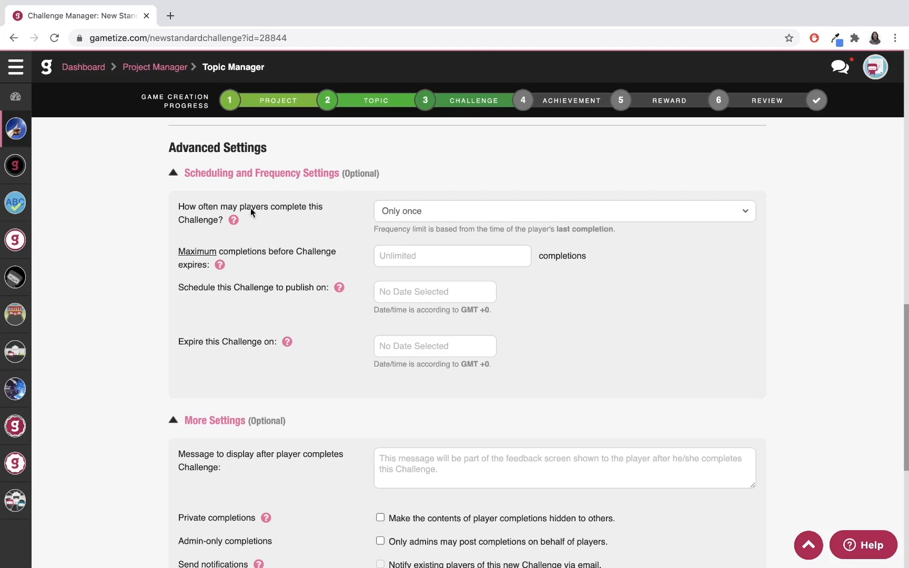
{"action": "mouse_move", "coordinate": [406, 219]}
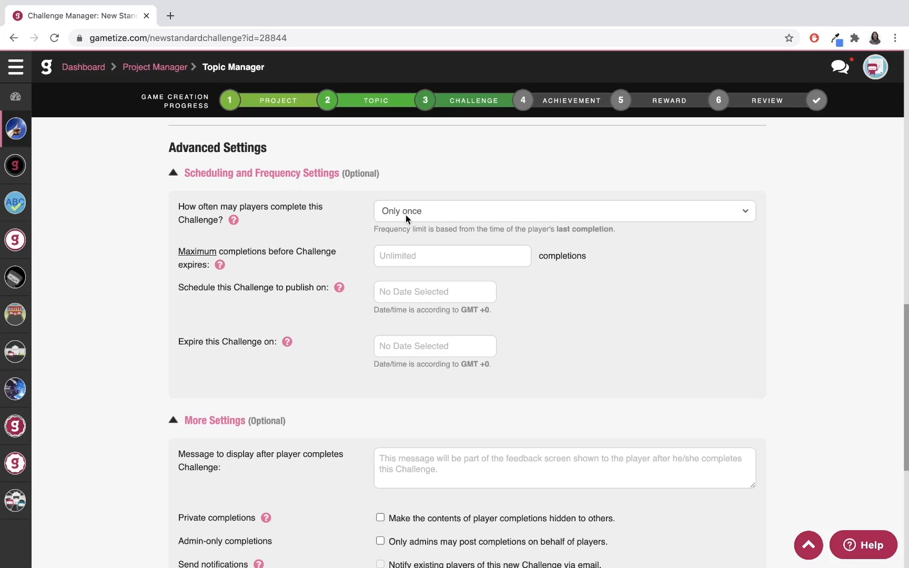
{"action": "mouse_move", "coordinate": [453, 192]}
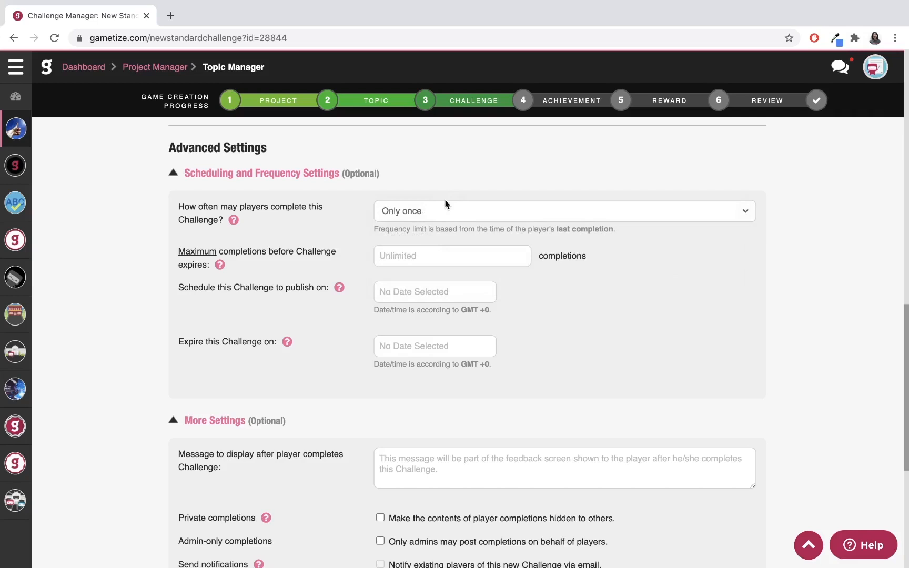
{"action": "left_click", "coordinate": [559, 211]}
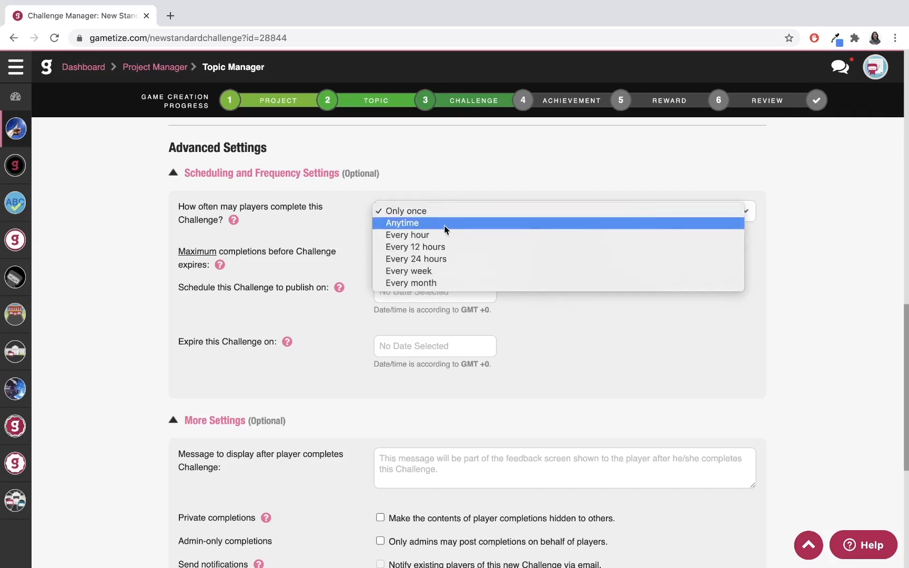
{"action": "mouse_move", "coordinate": [443, 259]}
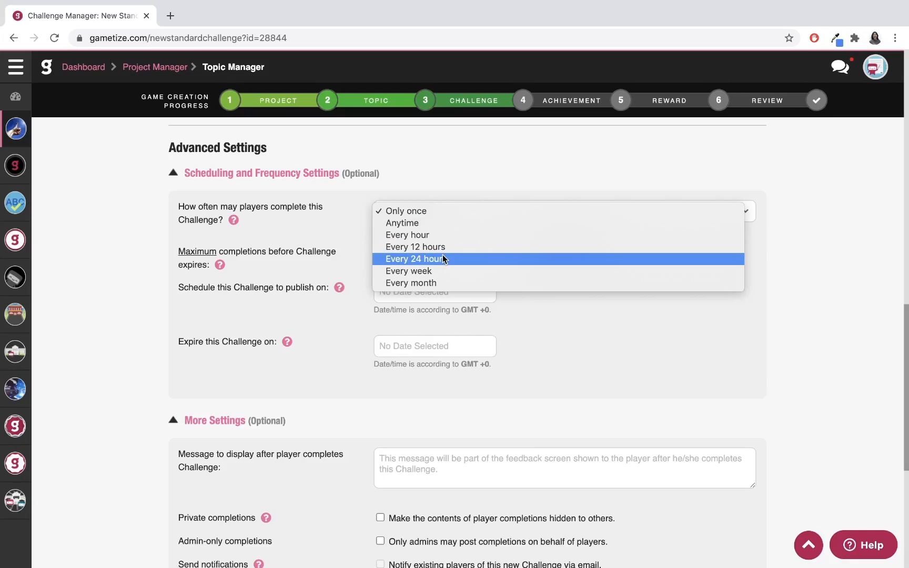
{"action": "left_click", "coordinate": [405, 211]}
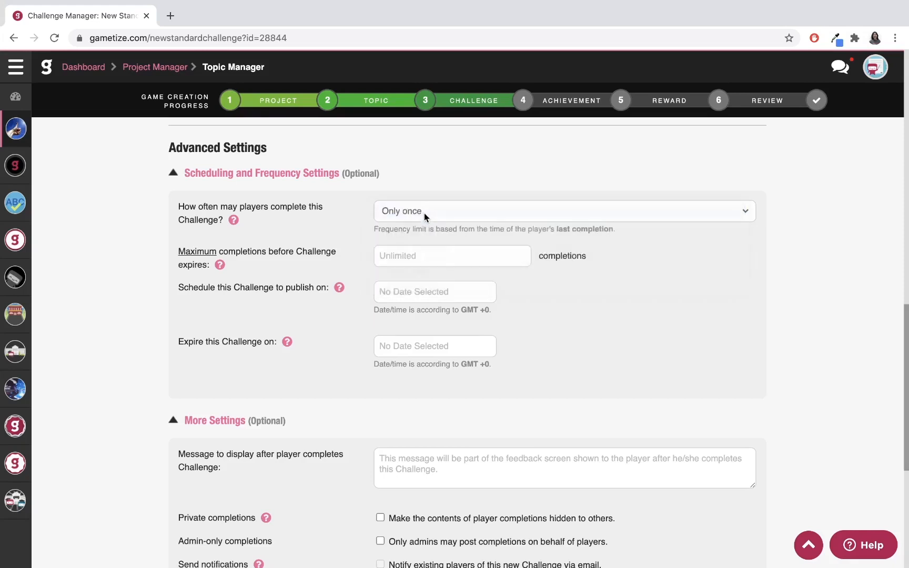
{"action": "scroll", "scroll_direction": "down", "scroll_amount": 3}
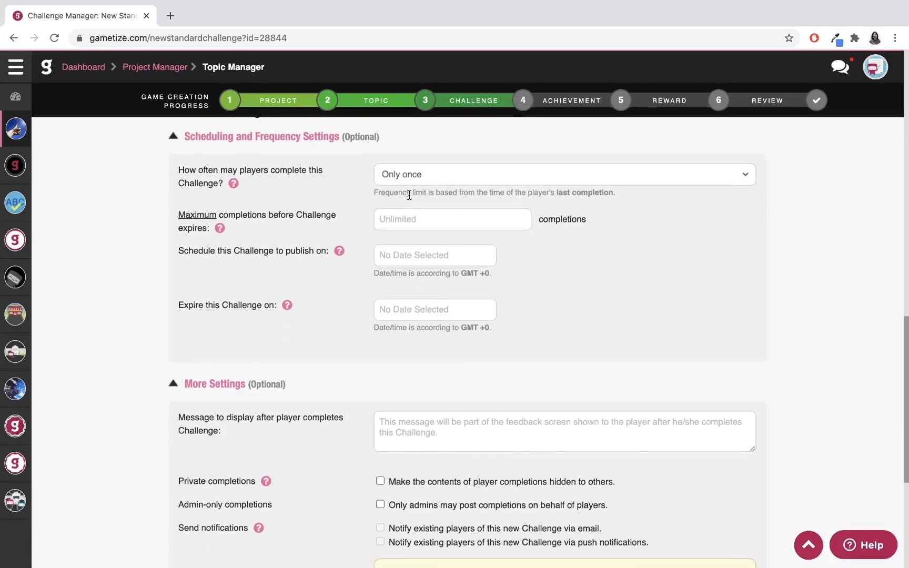
{"action": "mouse_move", "coordinate": [344, 220]}
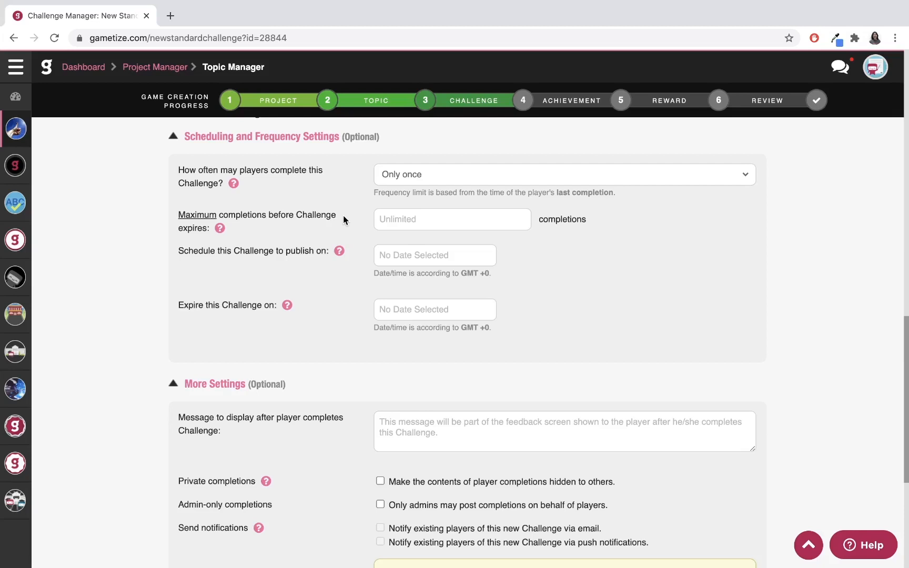
{"action": "mouse_move", "coordinate": [404, 317]}
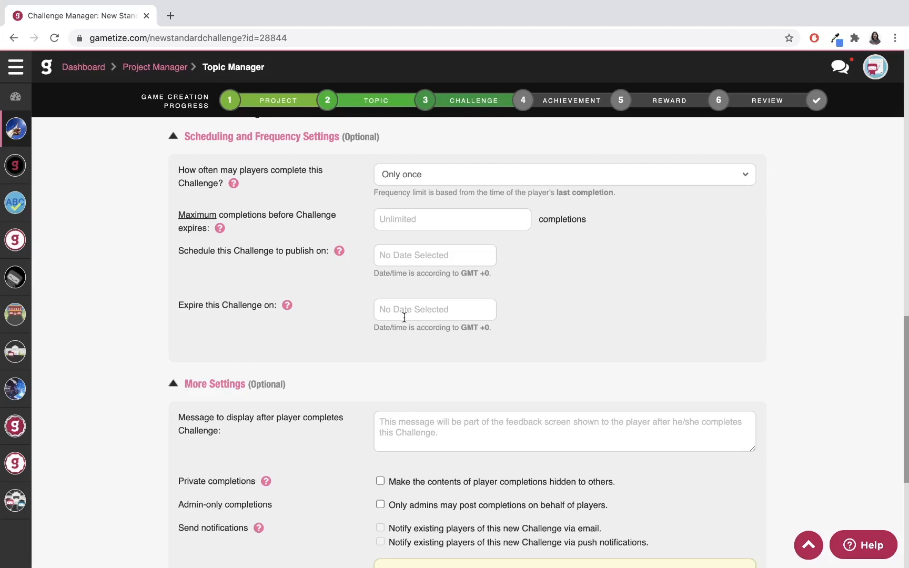
{"action": "left_click", "coordinate": [435, 309]}
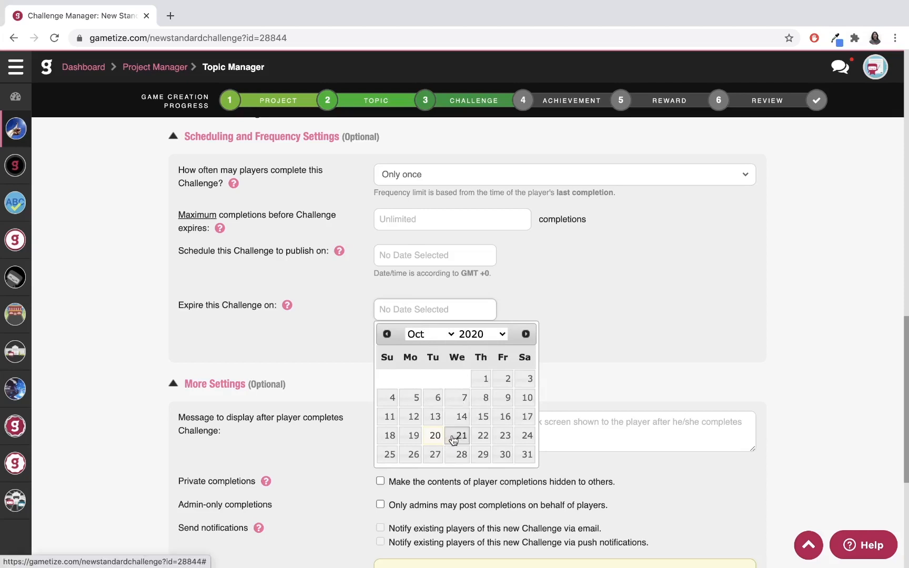
{"action": "left_click", "coordinate": [457, 436]}
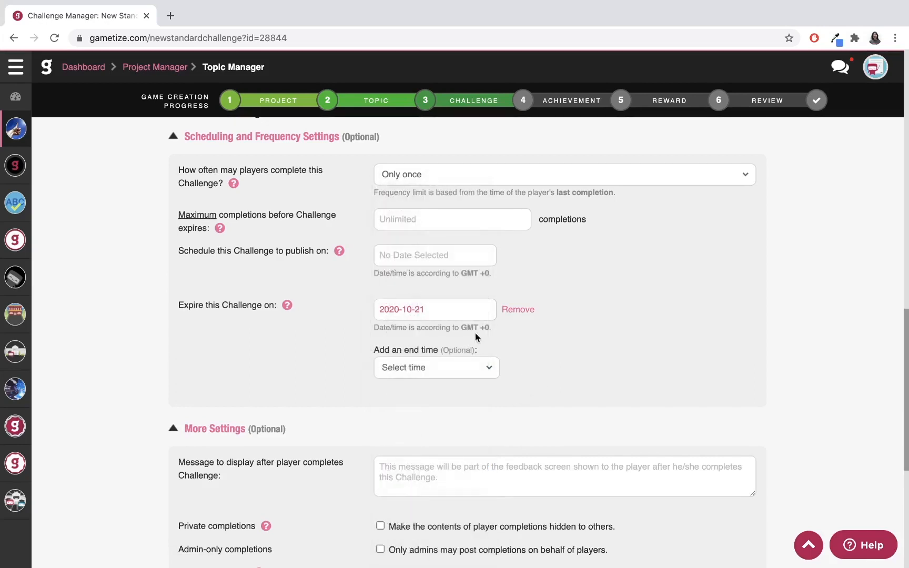
{"action": "mouse_move", "coordinate": [460, 384]}
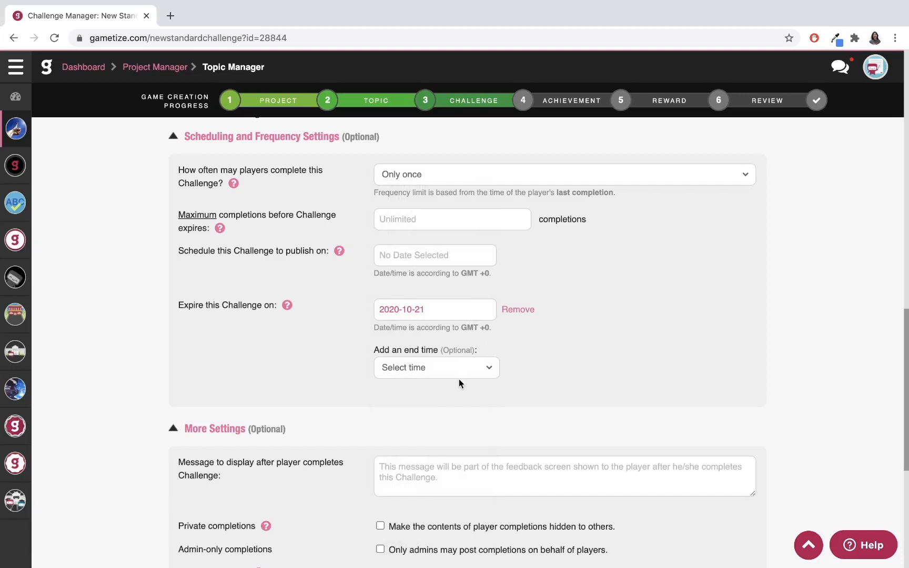
{"action": "left_click", "coordinate": [517, 310]}
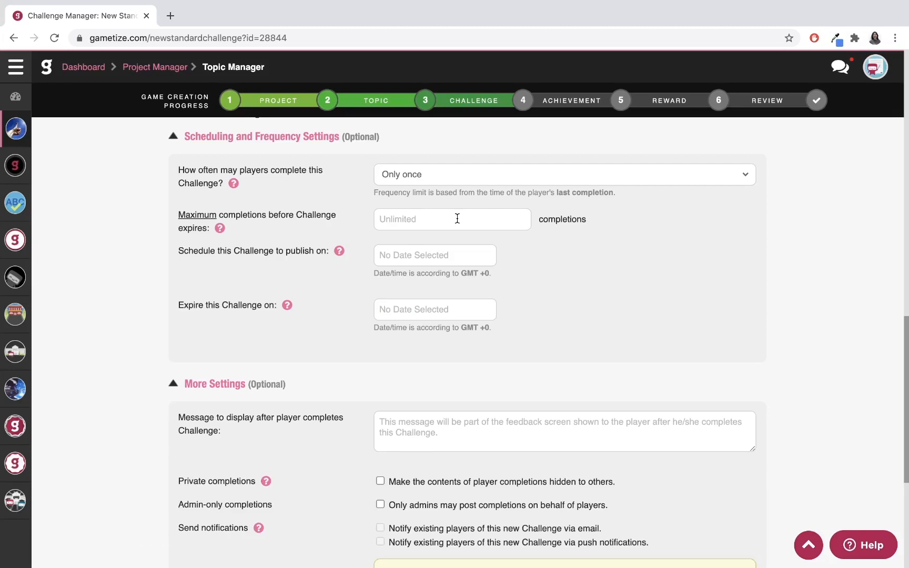
{"action": "type", "text": "2000"}
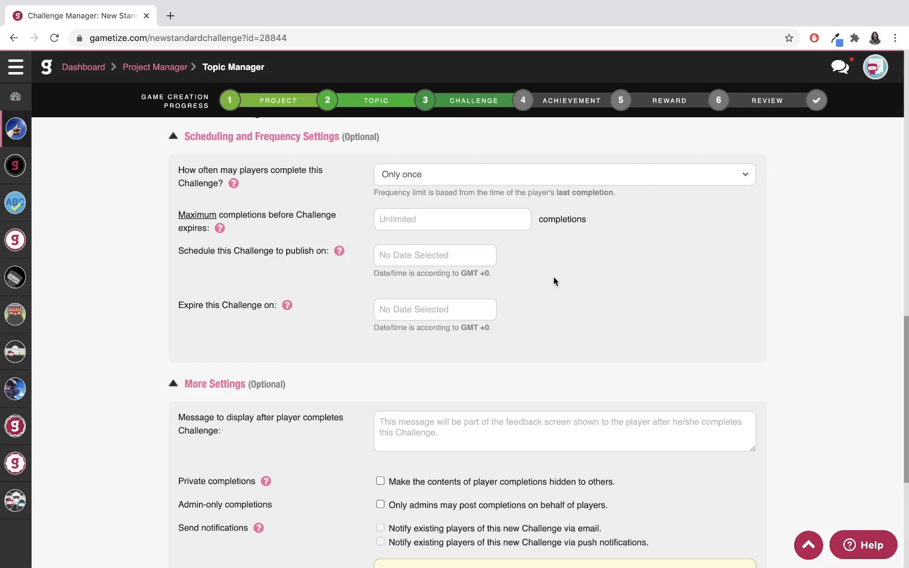
{"action": "mouse_move", "coordinate": [286, 260]}
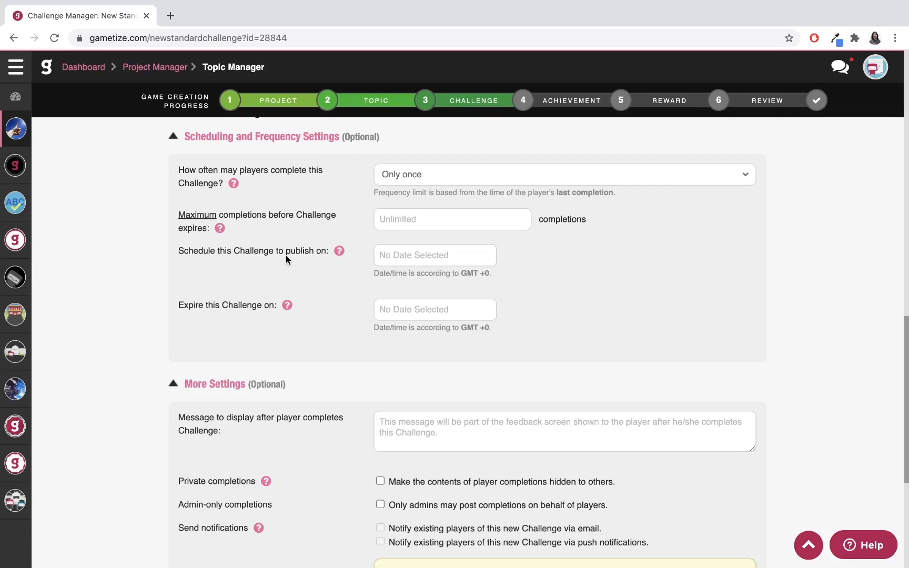
{"action": "left_click", "coordinate": [434, 254]}
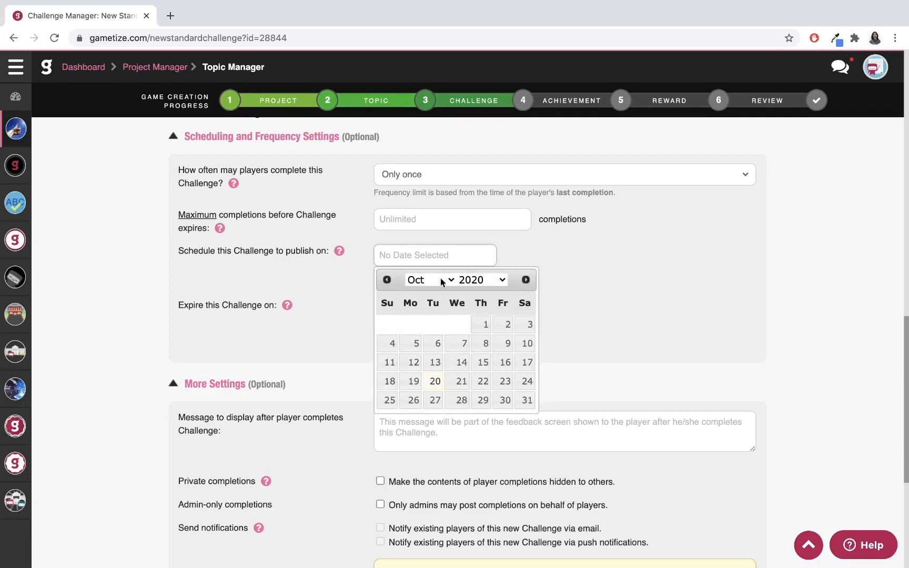
{"action": "left_click", "coordinate": [434, 381]}
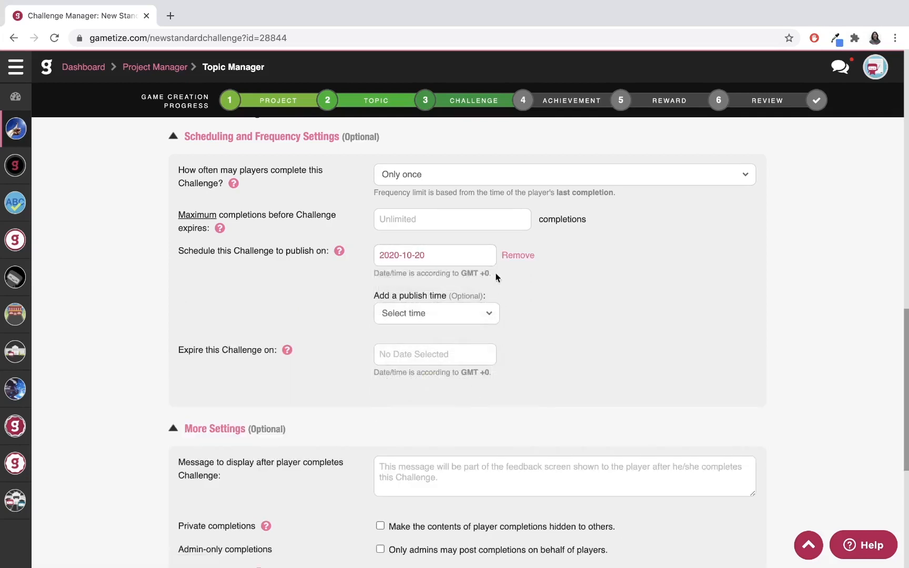
{"action": "double_click", "coordinate": [475, 273]}
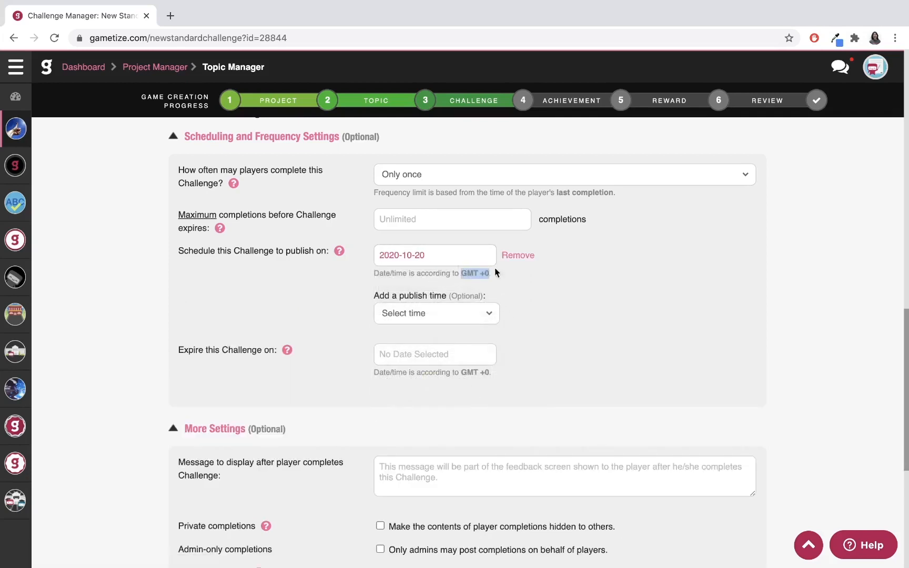
{"action": "mouse_move", "coordinate": [469, 288]}
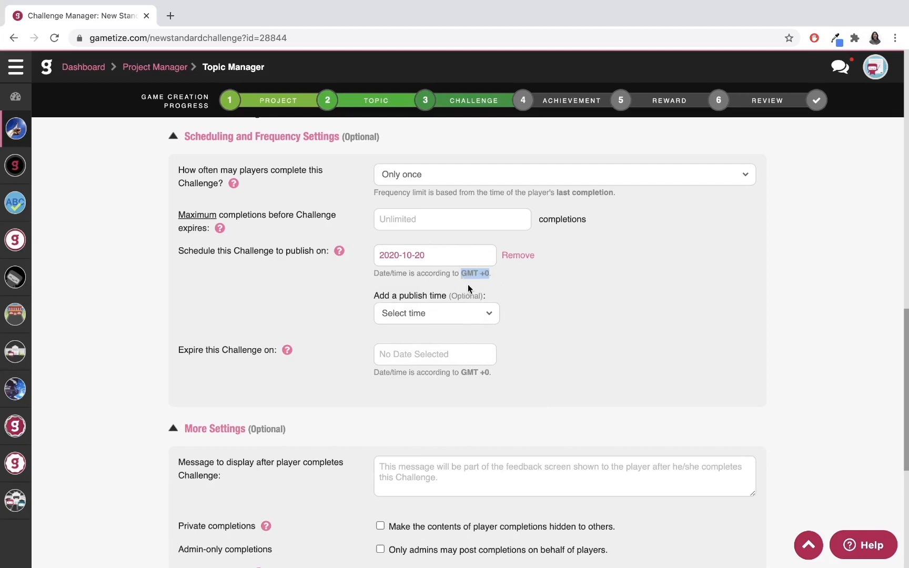
{"action": "mouse_move", "coordinate": [549, 269]}
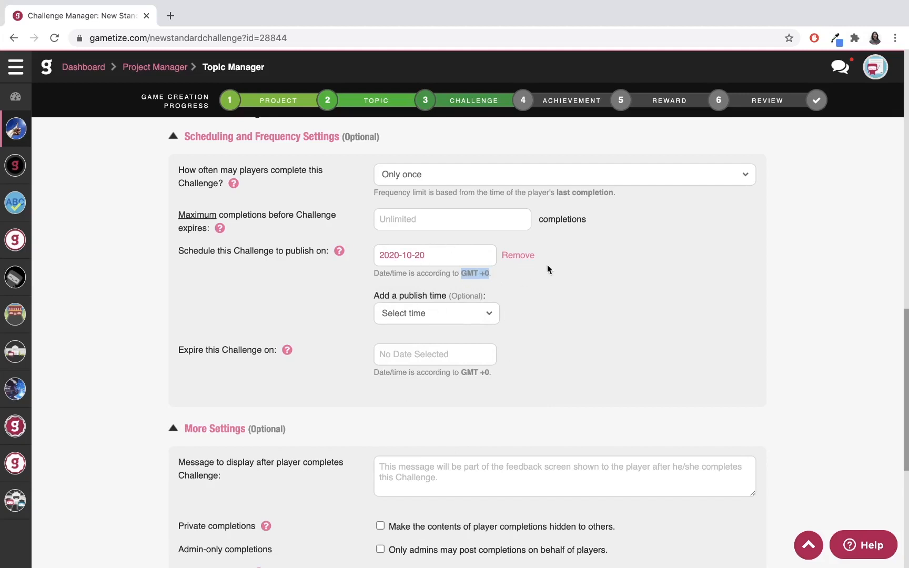
{"action": "mouse_move", "coordinate": [518, 255]}
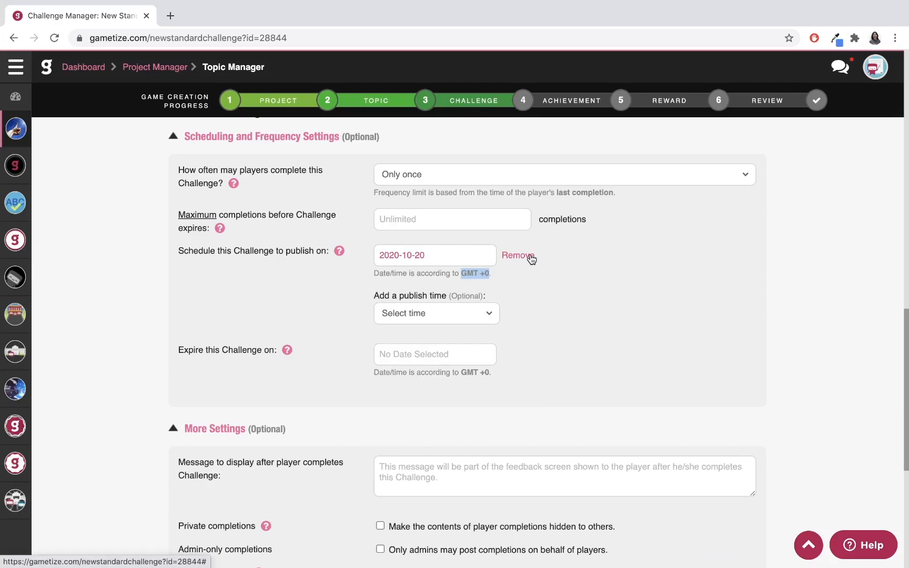
- Enter the completion message 'Thanks, it's nice to meet you!' in More Settings
{"action": "scroll", "scroll_direction": "down", "scroll_amount": 3}
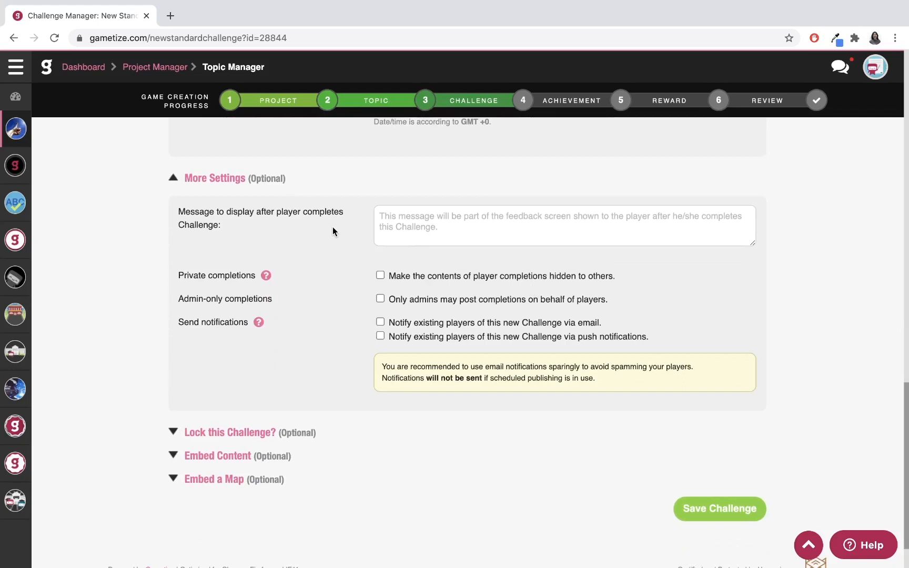
{"action": "mouse_move", "coordinate": [291, 226]}
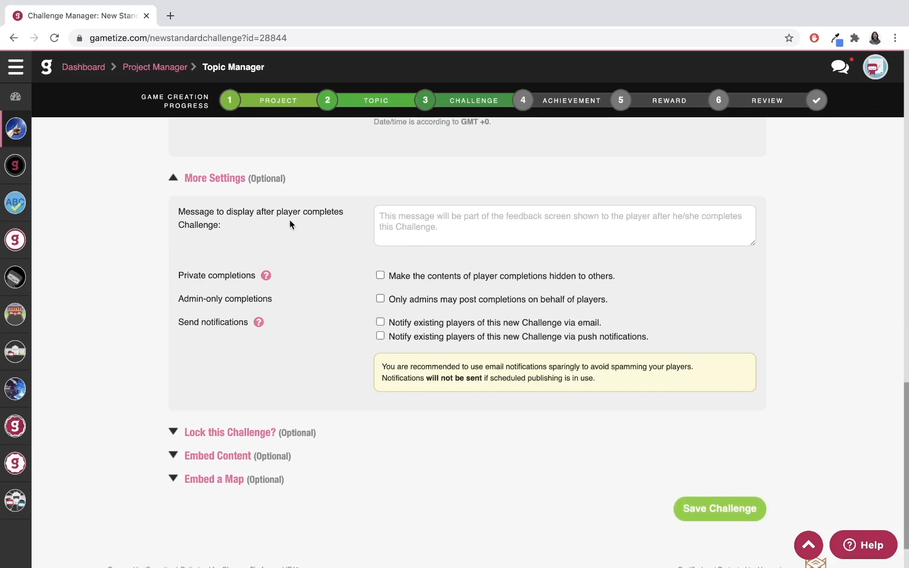
{"action": "type", "text": "Thanks, it's nice to meet you!"}
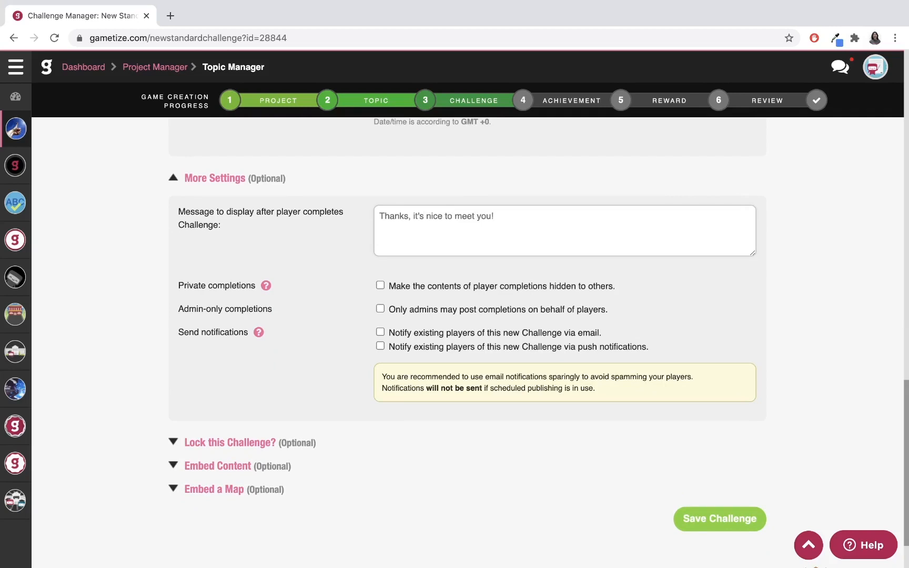
{"action": "scroll", "scroll_direction": "down", "scroll_amount": 3}
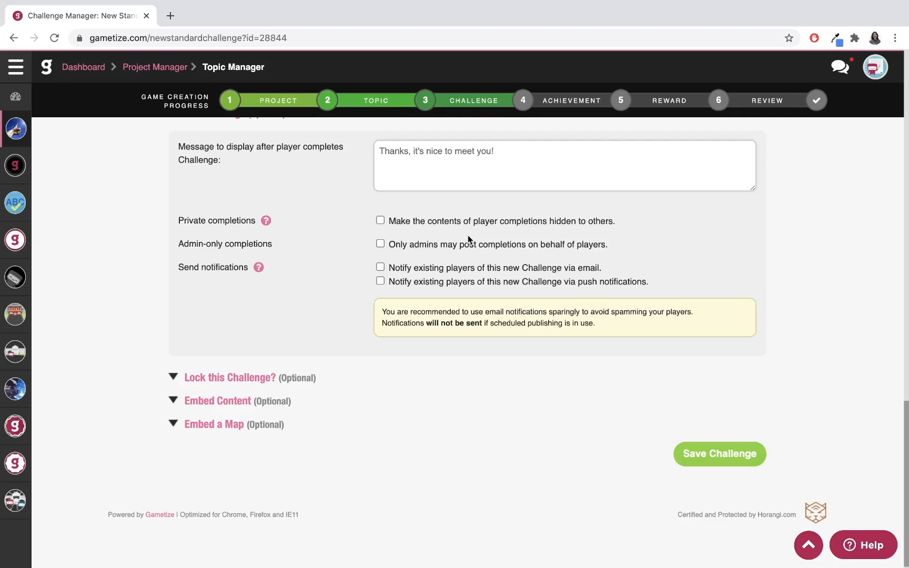
{"action": "left_click", "coordinate": [380, 219]}
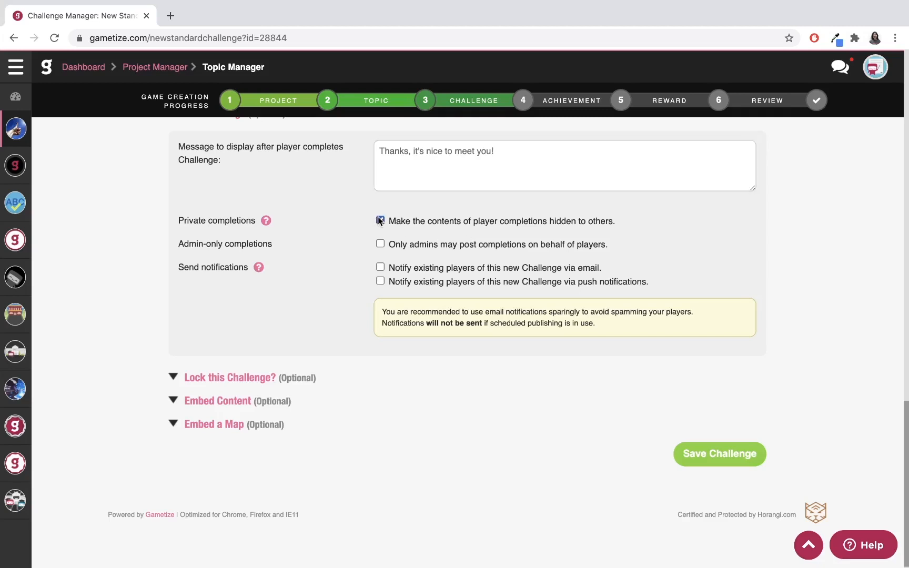
{"action": "left_click", "coordinate": [380, 220]}
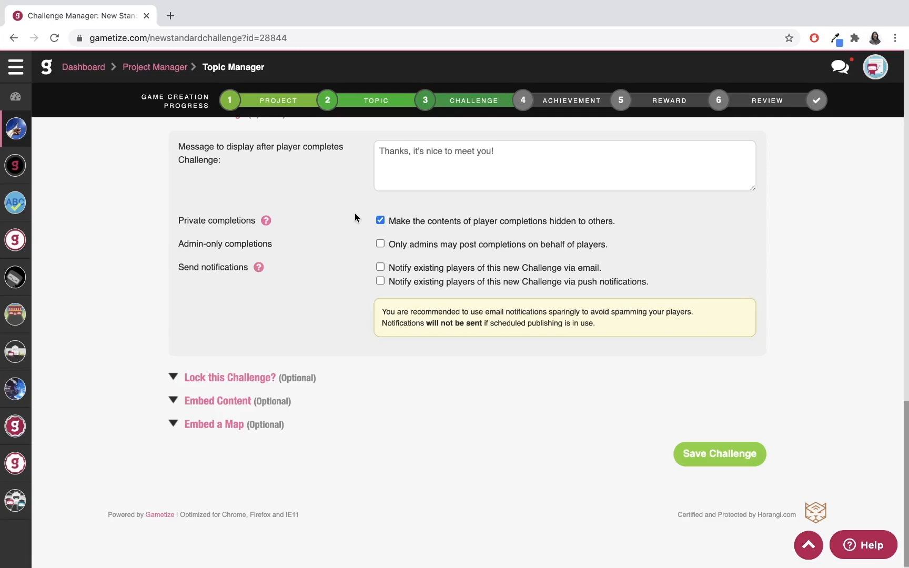
{"action": "left_click", "coordinate": [379, 220]}
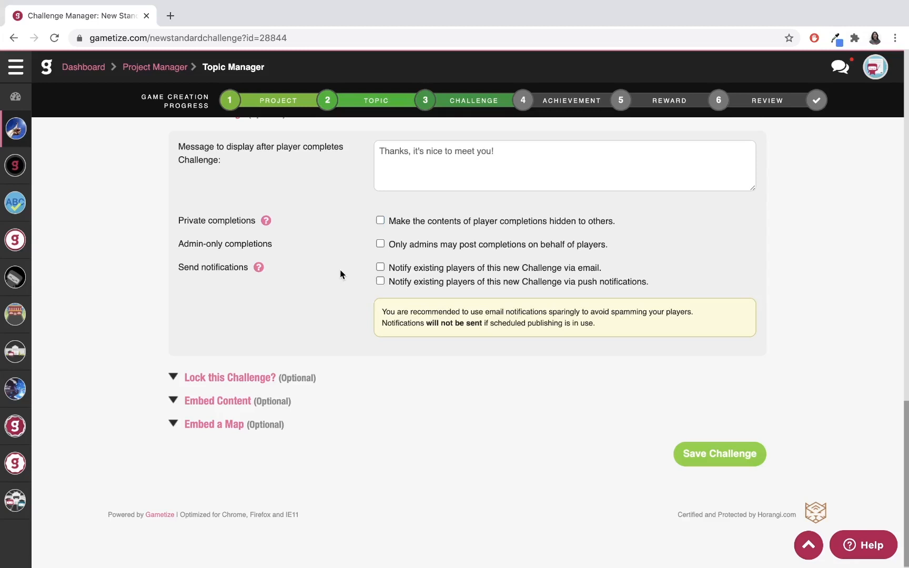
{"action": "mouse_move", "coordinate": [235, 248]}
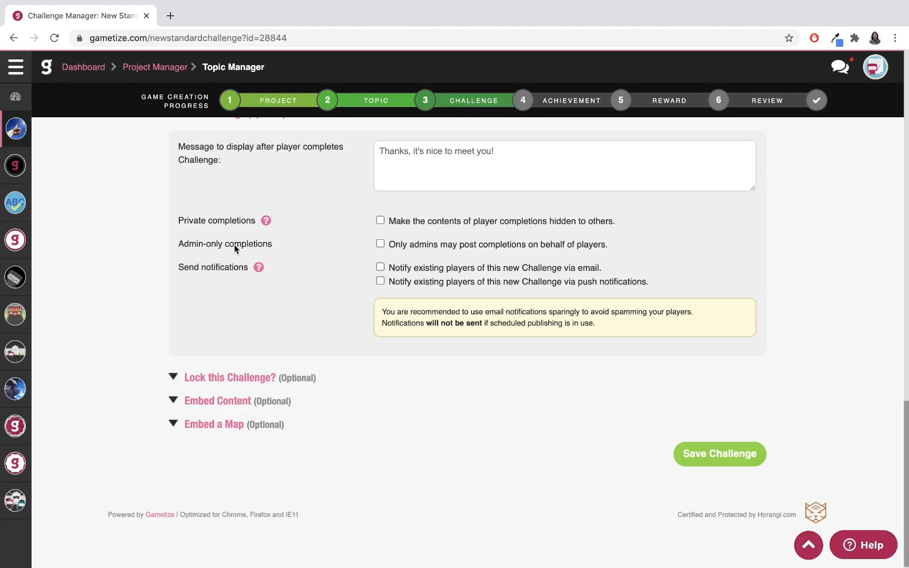
{"action": "mouse_move", "coordinate": [382, 267]}
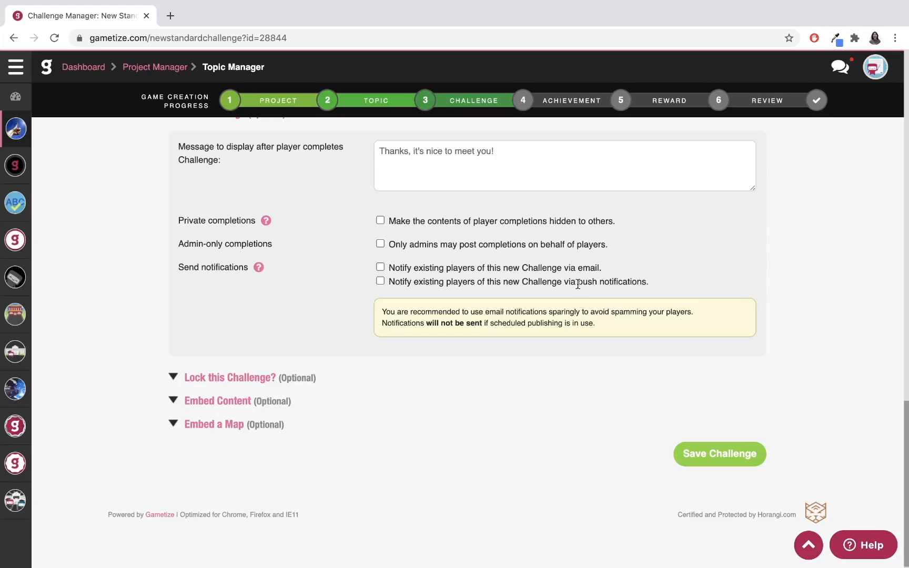
{"action": "mouse_move", "coordinate": [577, 290]}
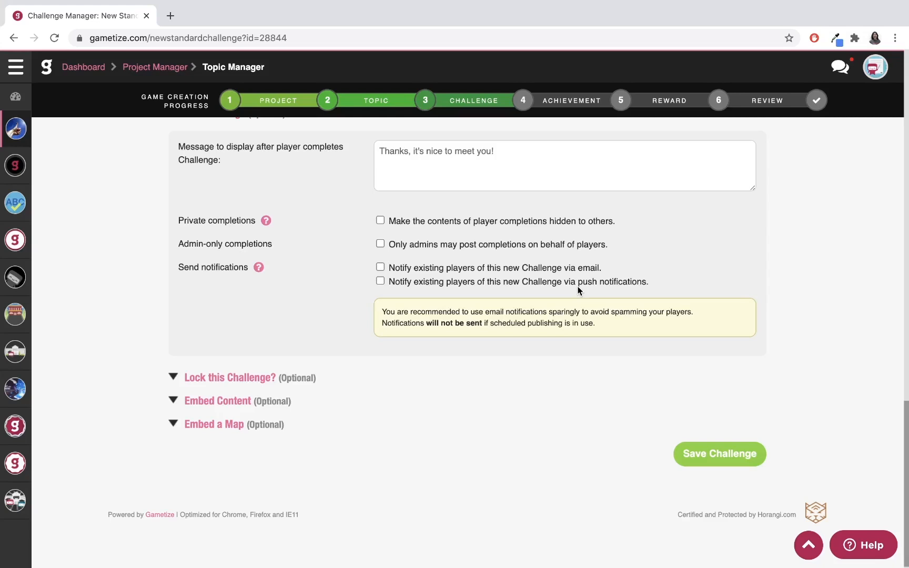
{"action": "mouse_move", "coordinate": [399, 277]}
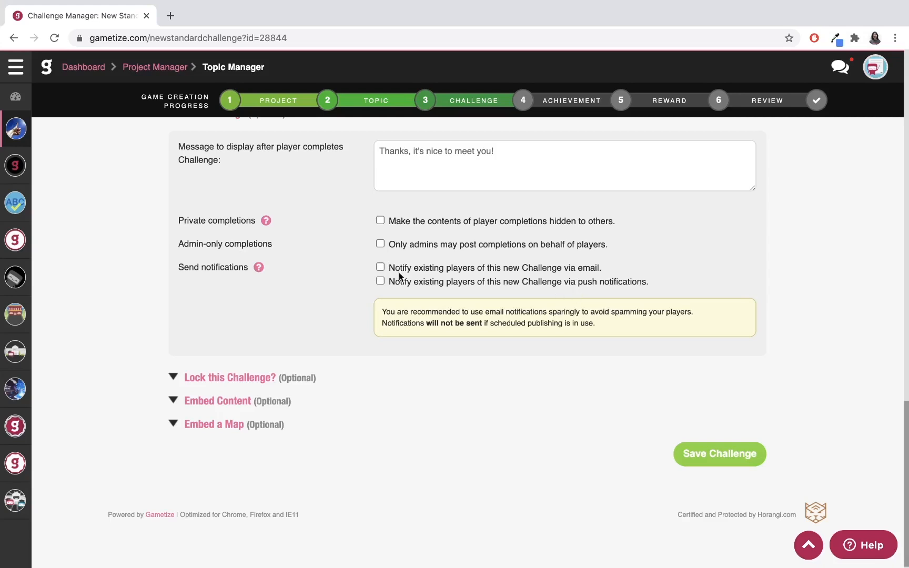
{"action": "mouse_move", "coordinate": [380, 281]}
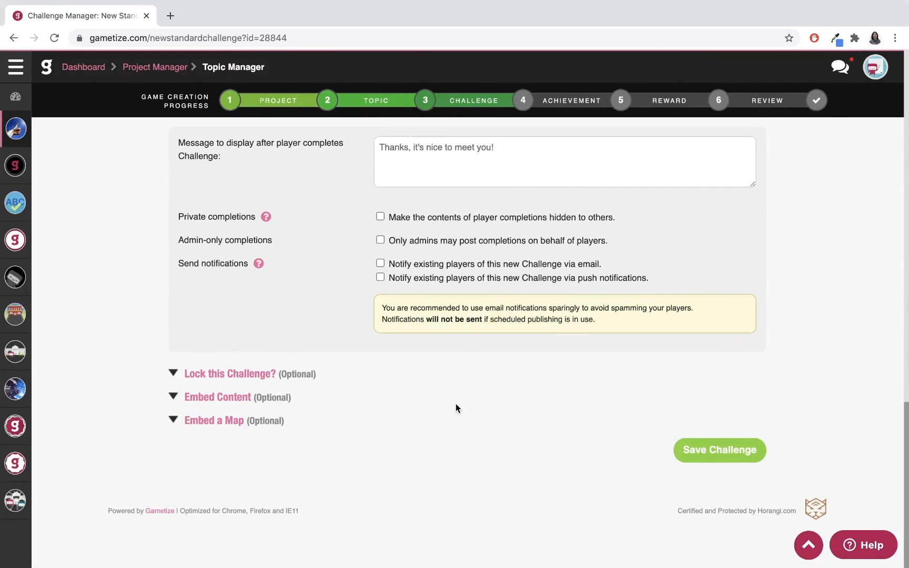
- Enable locking, view the unlock rule dropdown, then leave the challenge unlocked
{"action": "left_click", "coordinate": [230, 374]}
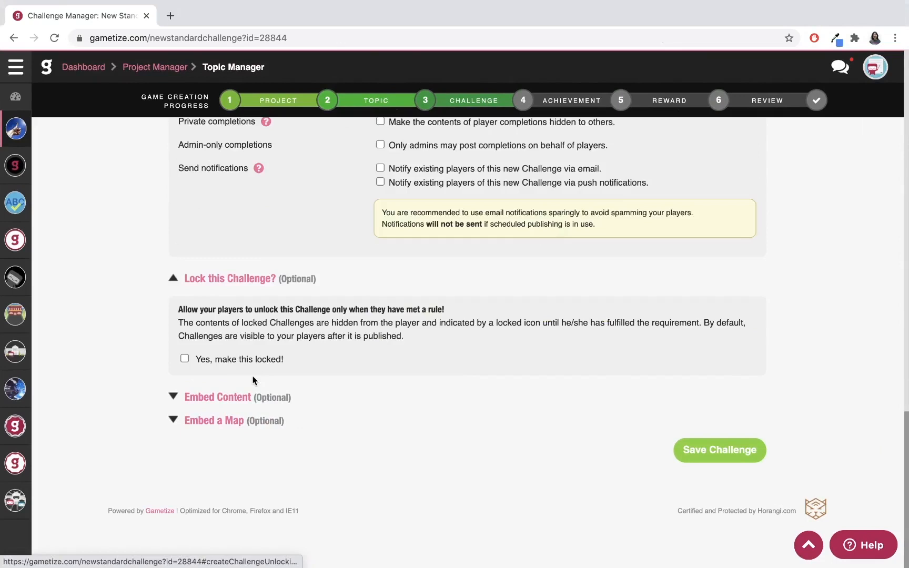
{"action": "mouse_move", "coordinate": [192, 311]}
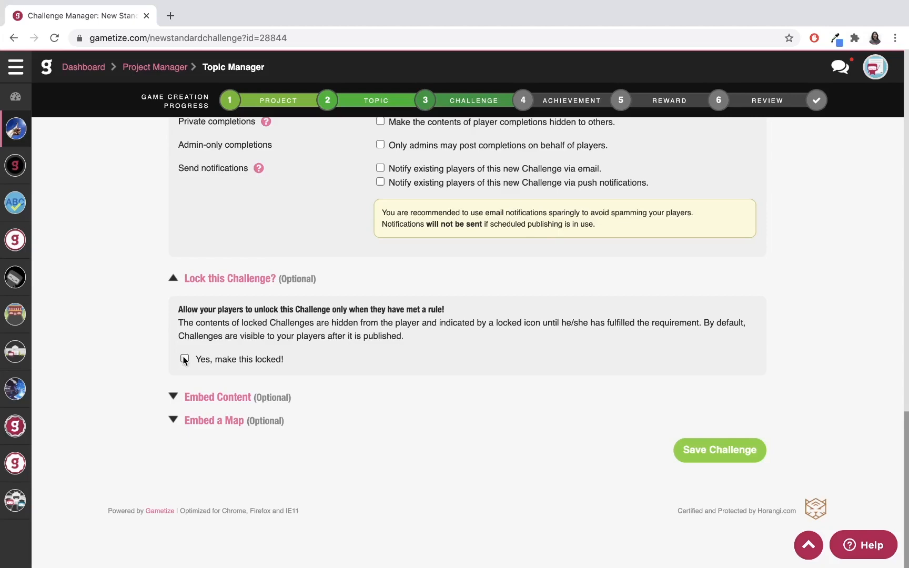
{"action": "left_click", "coordinate": [184, 358]}
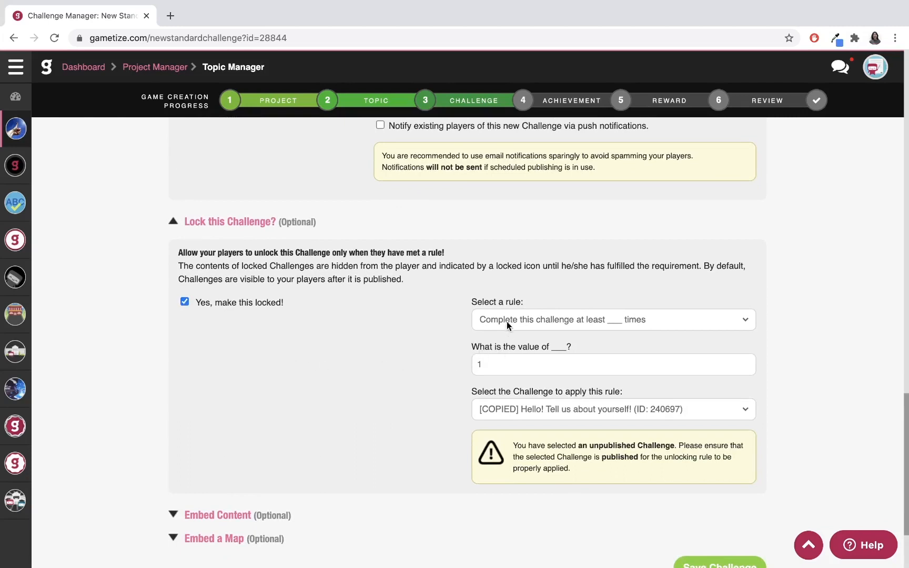
{"action": "left_click", "coordinate": [612, 320]}
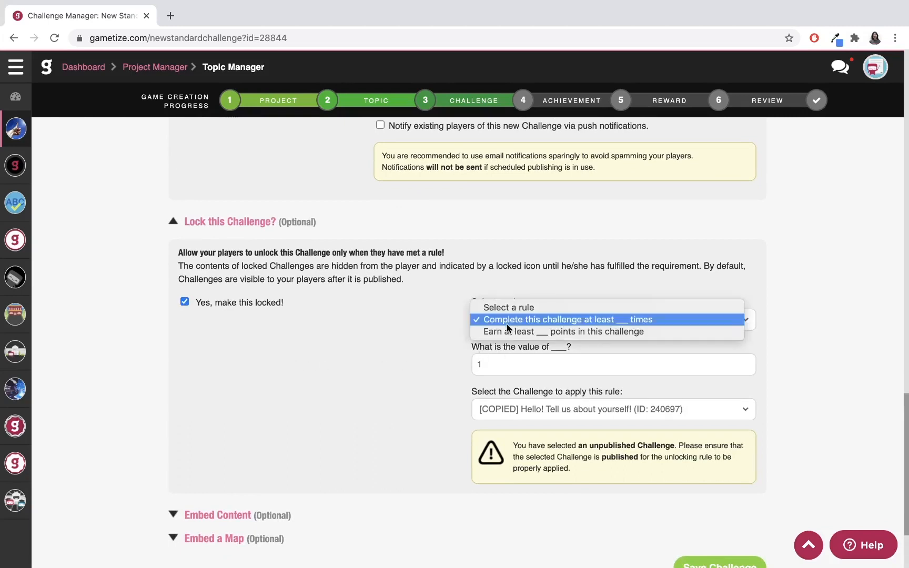
{"action": "mouse_move", "coordinate": [507, 331]}
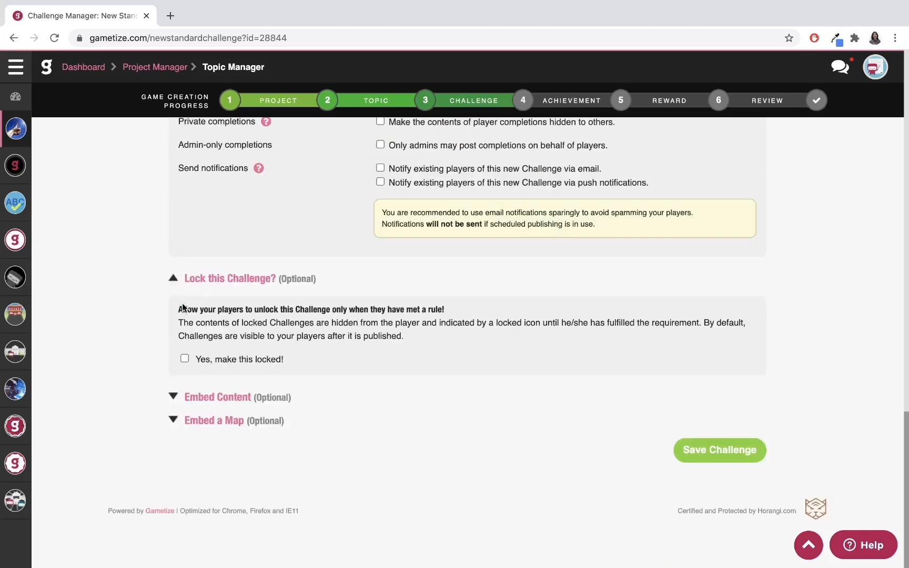
{"action": "left_click", "coordinate": [173, 278]}
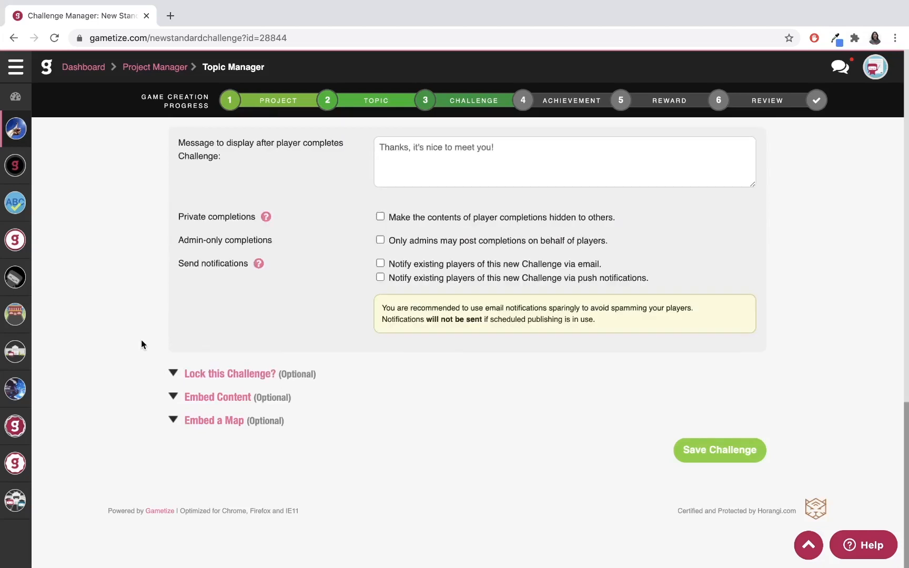
{"action": "left_click", "coordinate": [218, 397]}
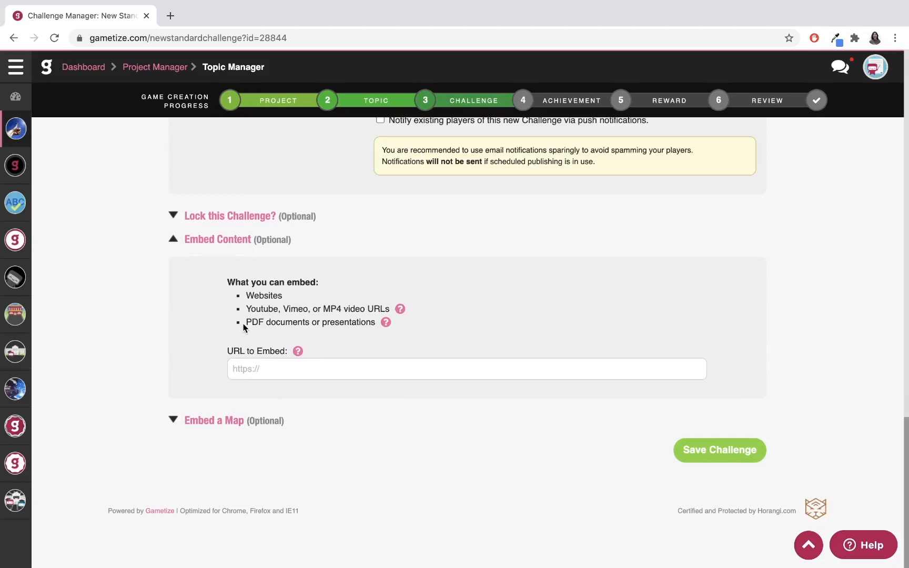
{"action": "mouse_move", "coordinate": [284, 353]}
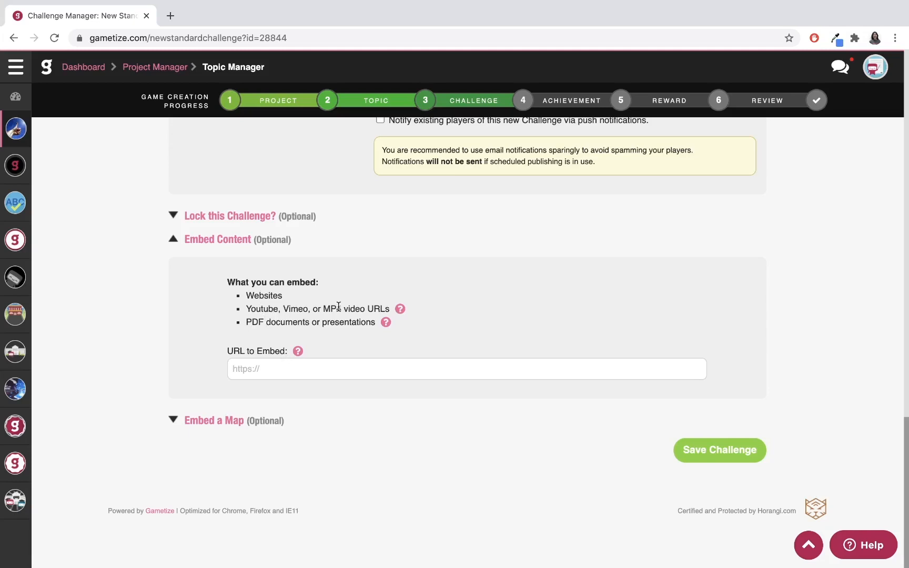
{"action": "mouse_move", "coordinate": [275, 316]}
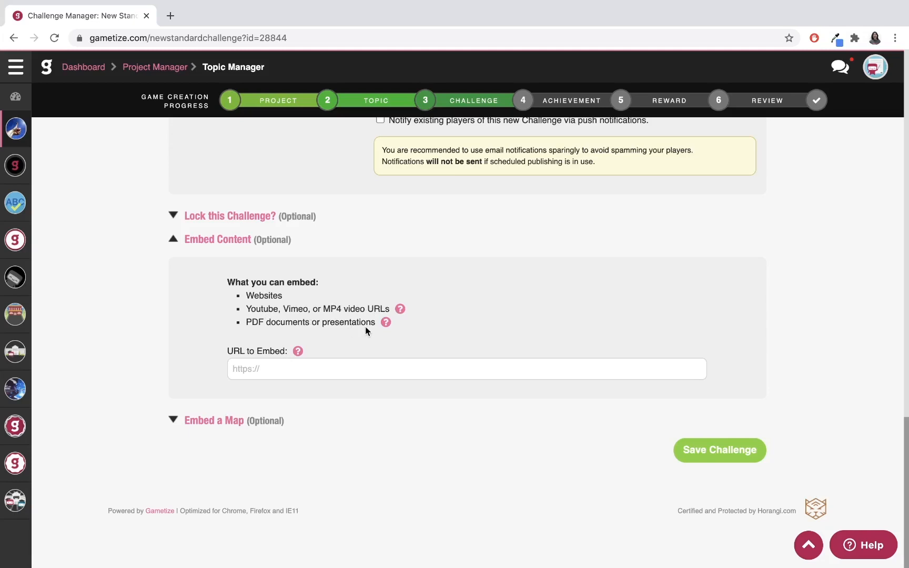
{"action": "mouse_move", "coordinate": [384, 322]}
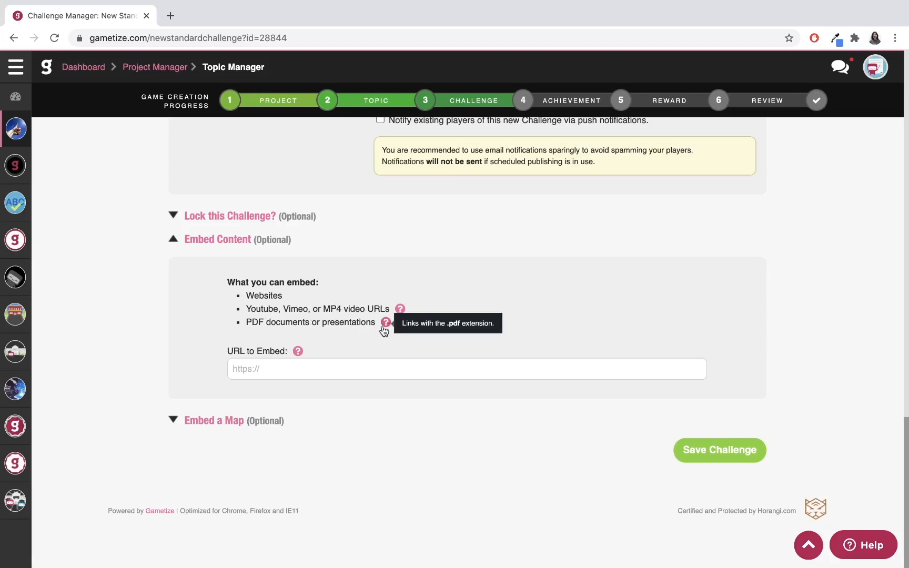
{"action": "mouse_move", "coordinate": [400, 308]}
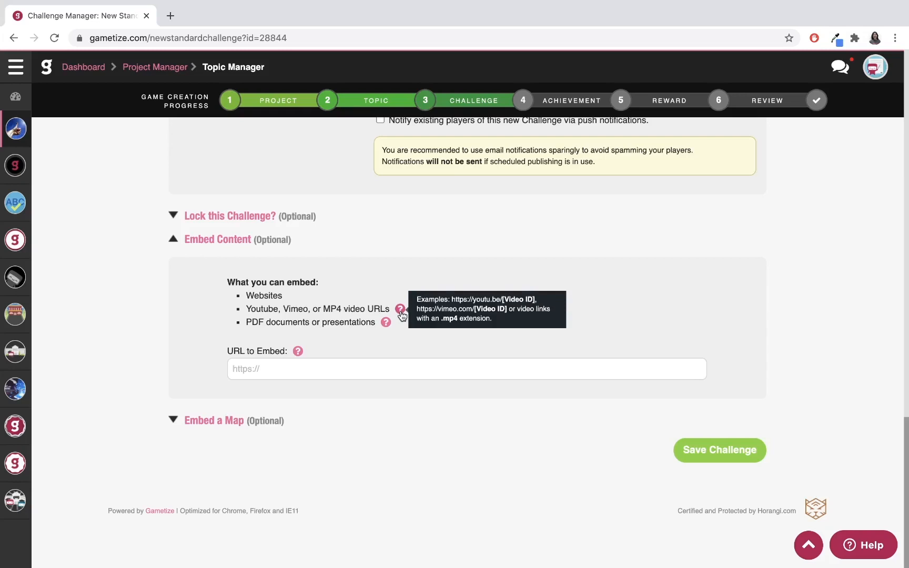
{"action": "mouse_move", "coordinate": [386, 323]}
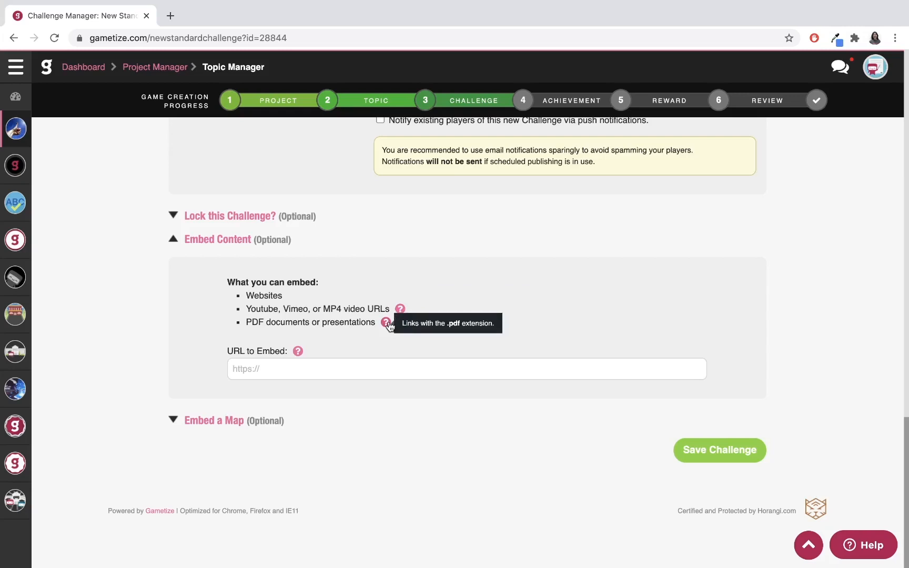
{"action": "mouse_move", "coordinate": [342, 307]}
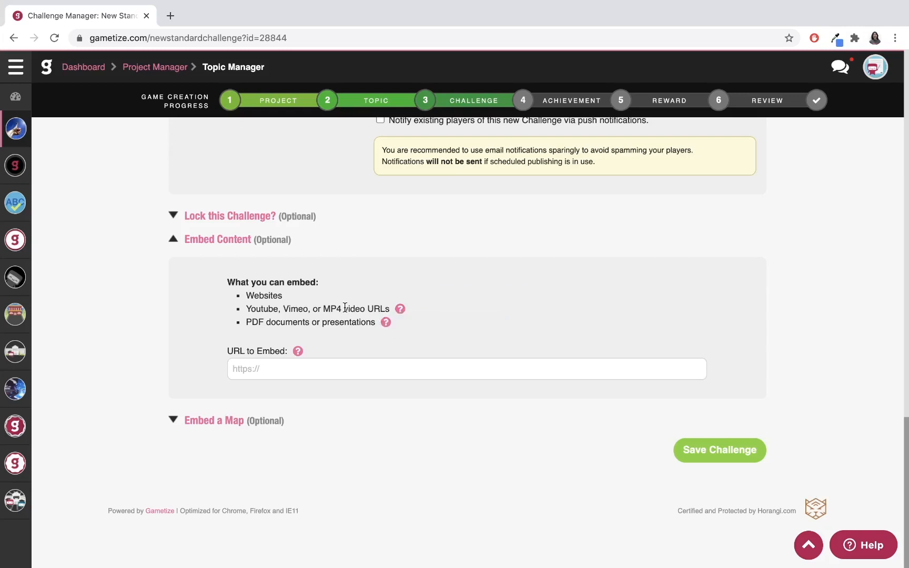
{"action": "mouse_move", "coordinate": [309, 304]}
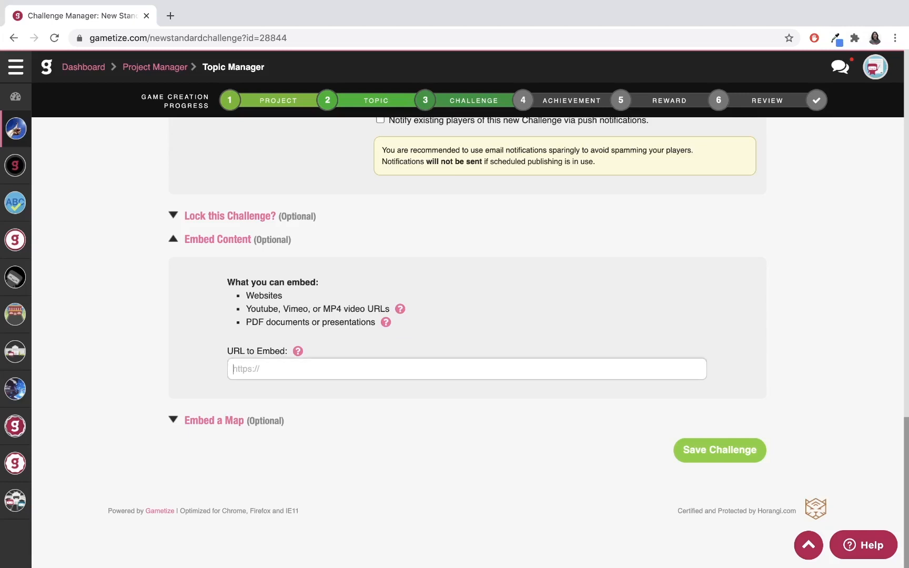
{"action": "type", "text": "https://"}
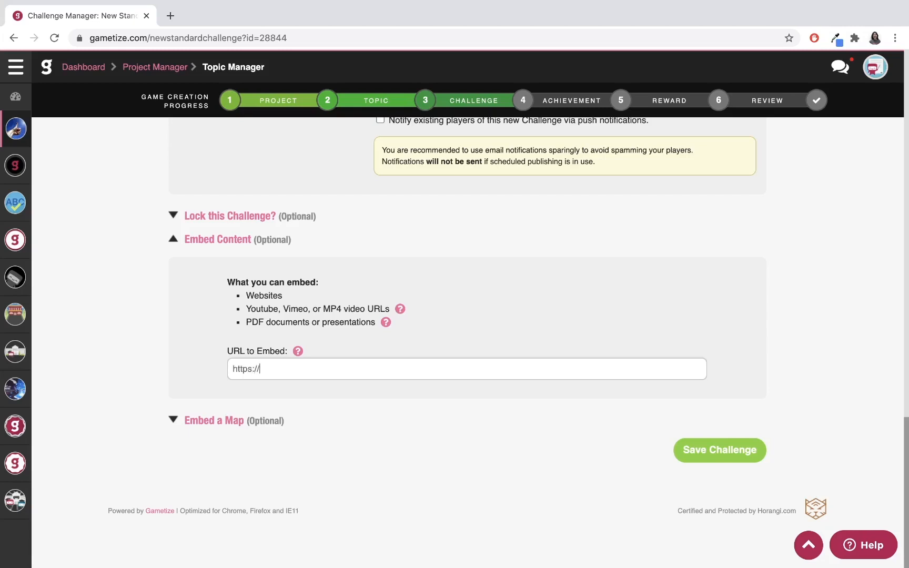
{"action": "type", "text": "gametize.com"}
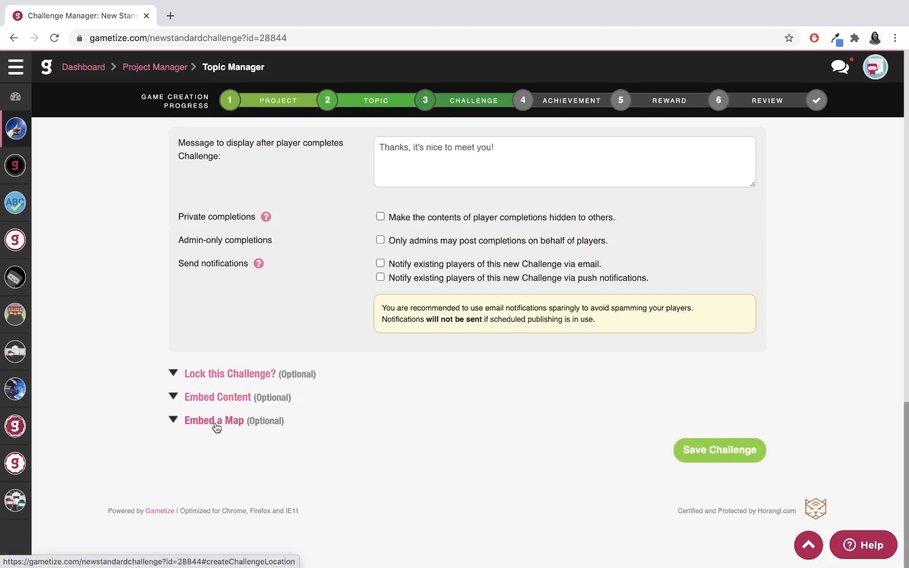
- Search Singapore in Embed a Map, collapse it, and save the challenge
{"action": "left_click", "coordinate": [214, 419]}
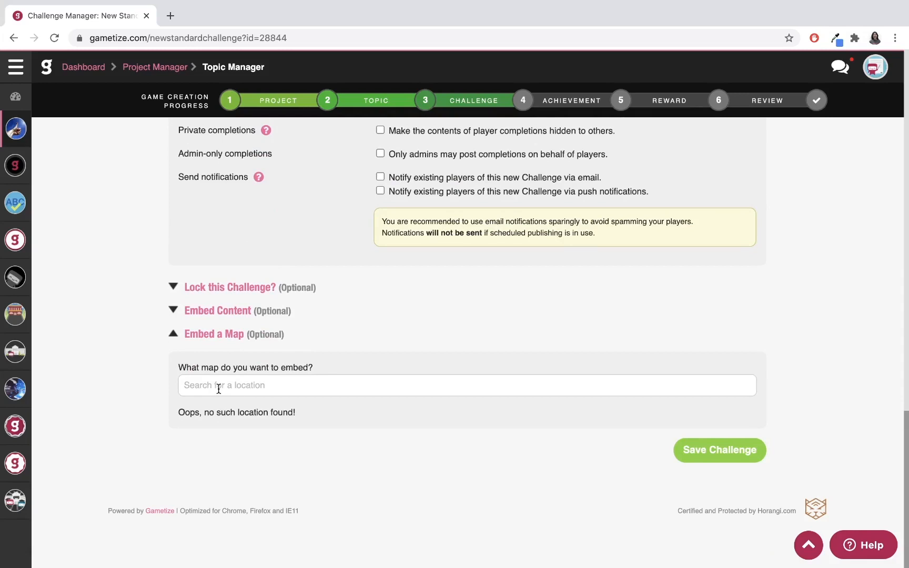
{"action": "type", "text": "singapore"}
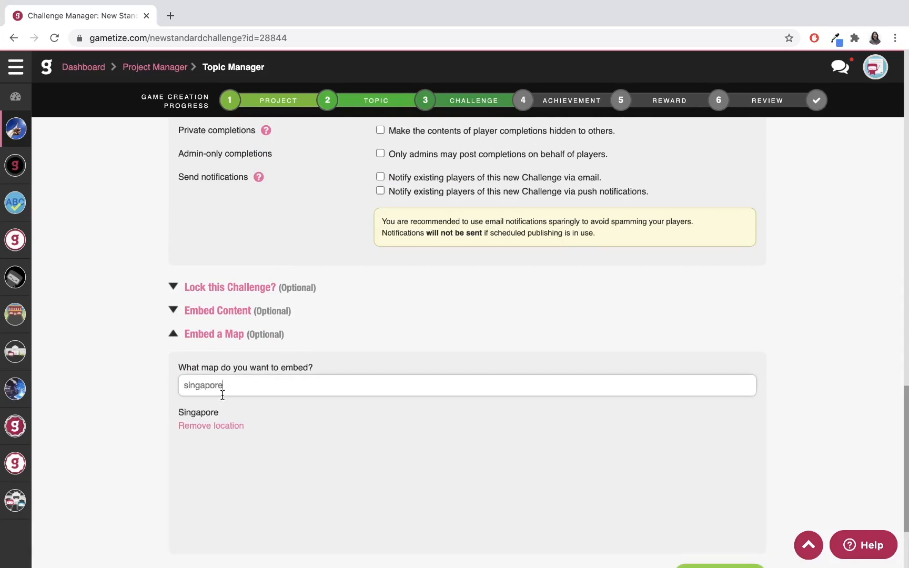
{"action": "left_click", "coordinate": [210, 425]}
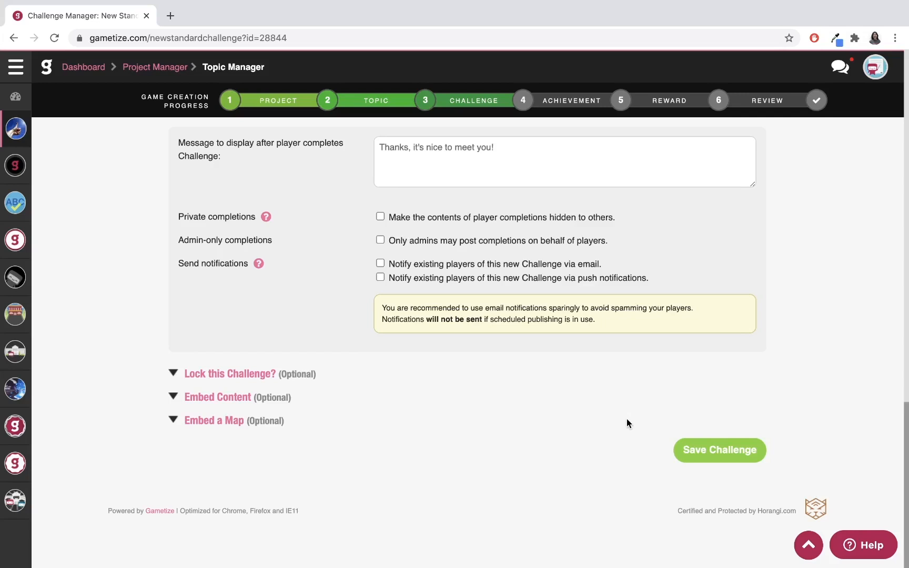
{"action": "mouse_move", "coordinate": [718, 451]}
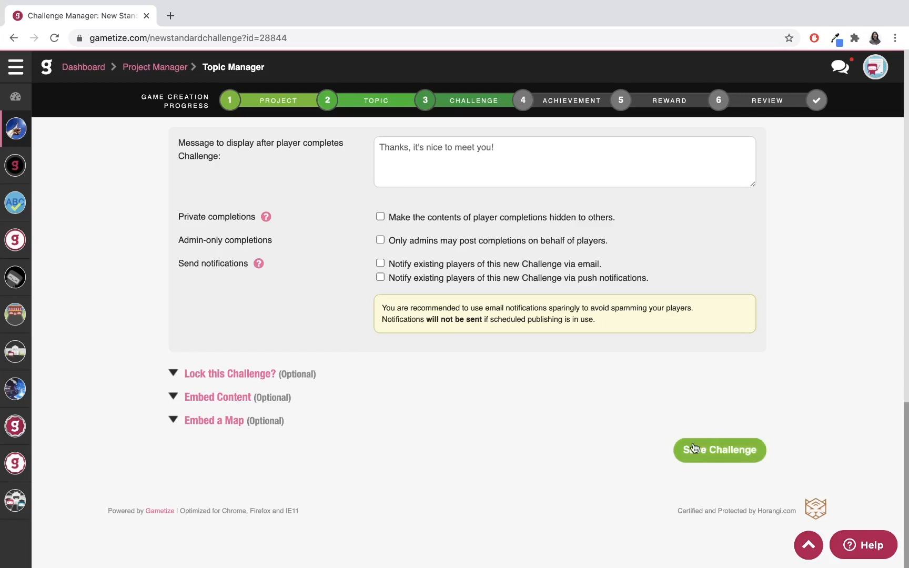
{"action": "left_click", "coordinate": [719, 450]}
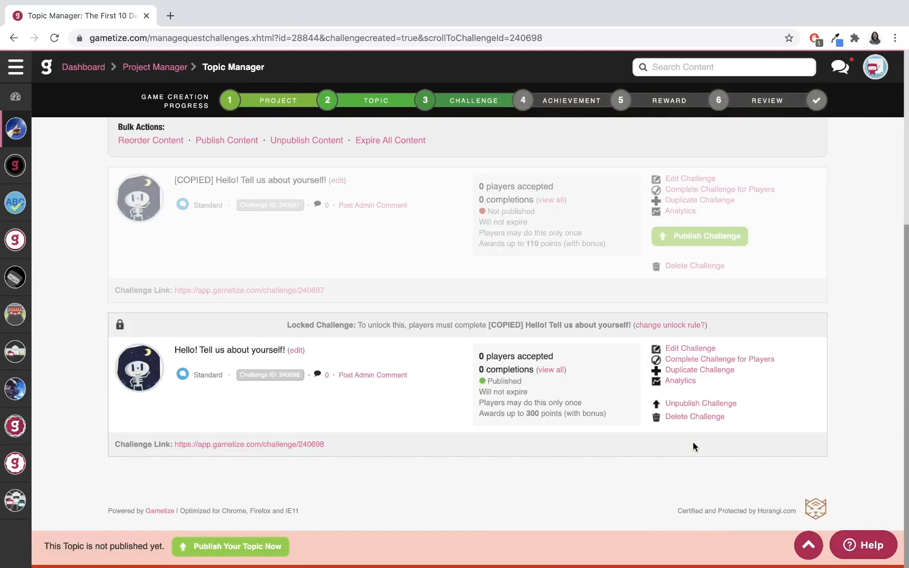
{"action": "mouse_move", "coordinate": [421, 376]}
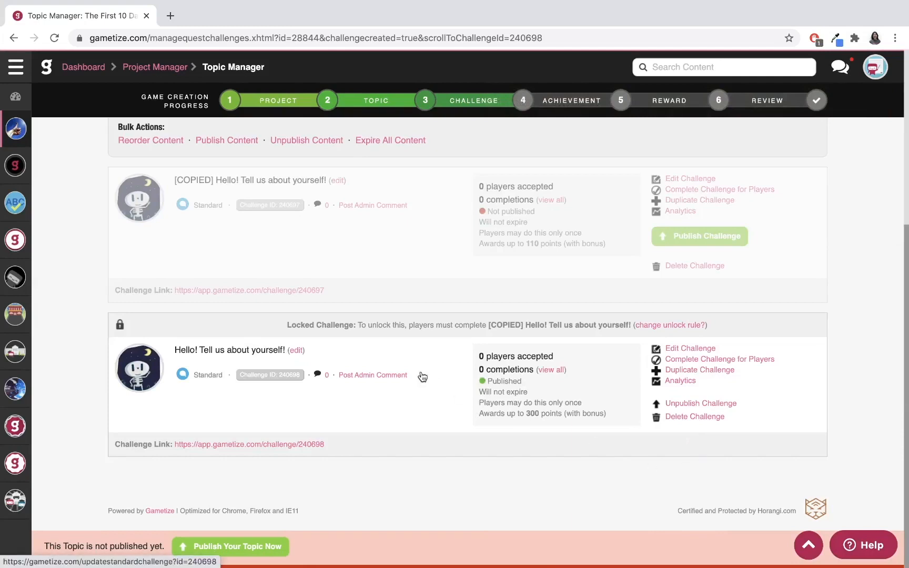
{"action": "mouse_move", "coordinate": [200, 380]}
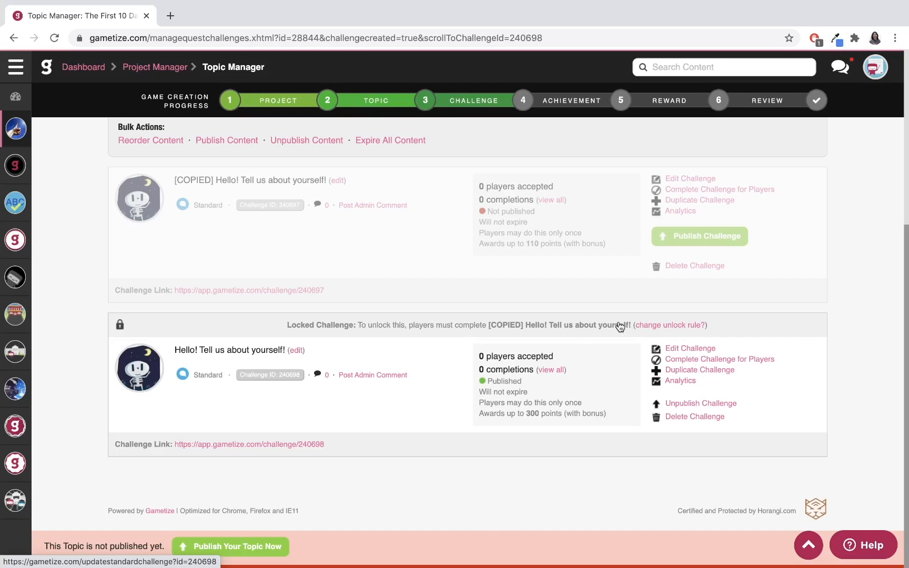
{"action": "mouse_move", "coordinate": [544, 415]}
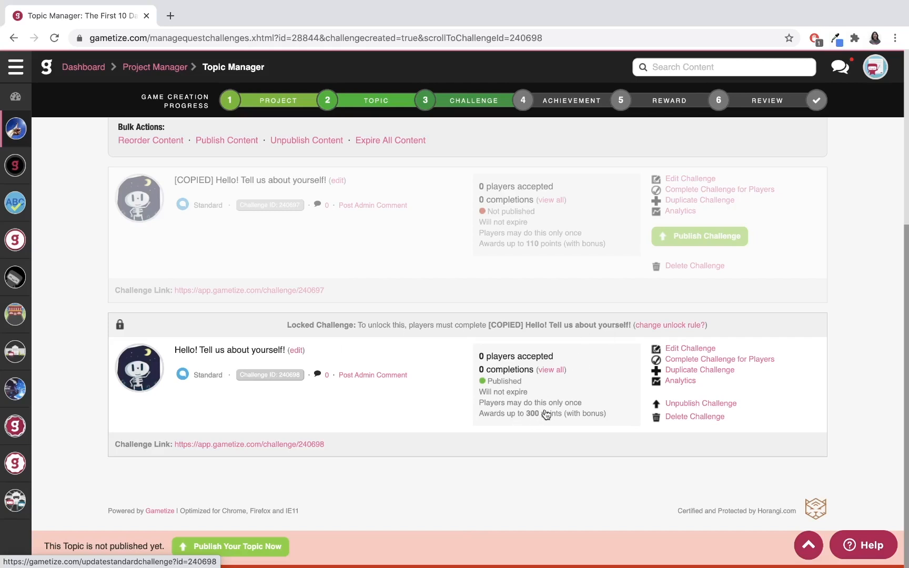
{"action": "mouse_move", "coordinate": [578, 405]}
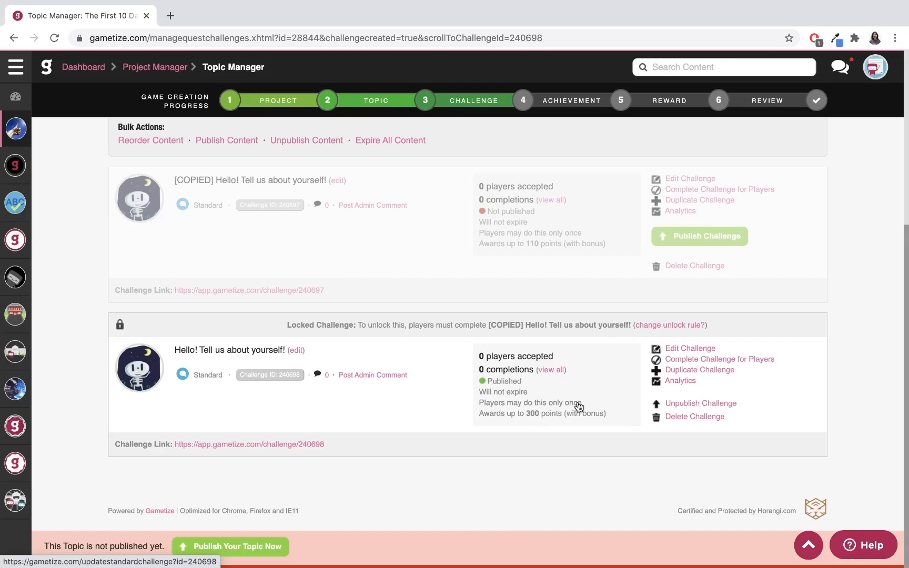
{"action": "mouse_move", "coordinate": [569, 409]}
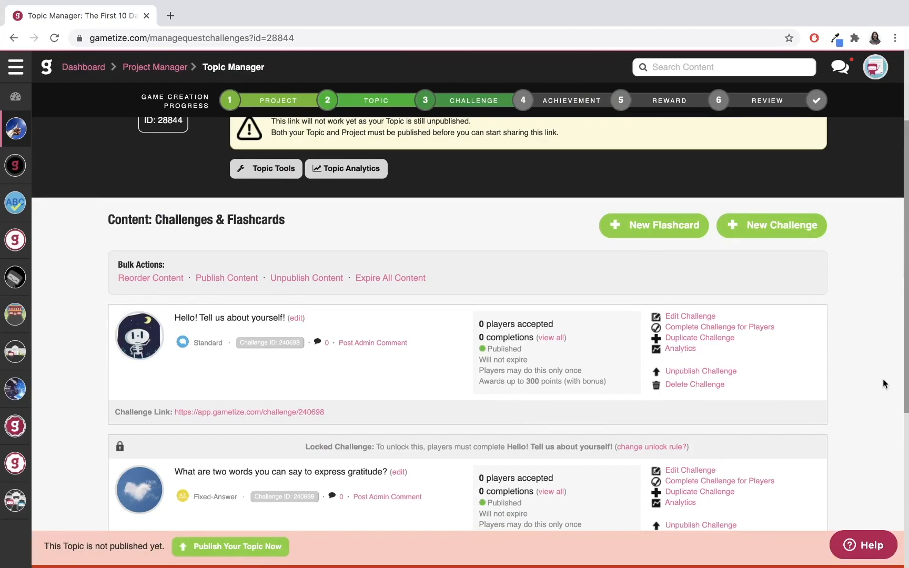
- Scroll the topic list to review the Standard, locked Fixed-Answer and locked Photo challenges
{"action": "scroll", "scroll_direction": "down", "scroll_amount": 3}
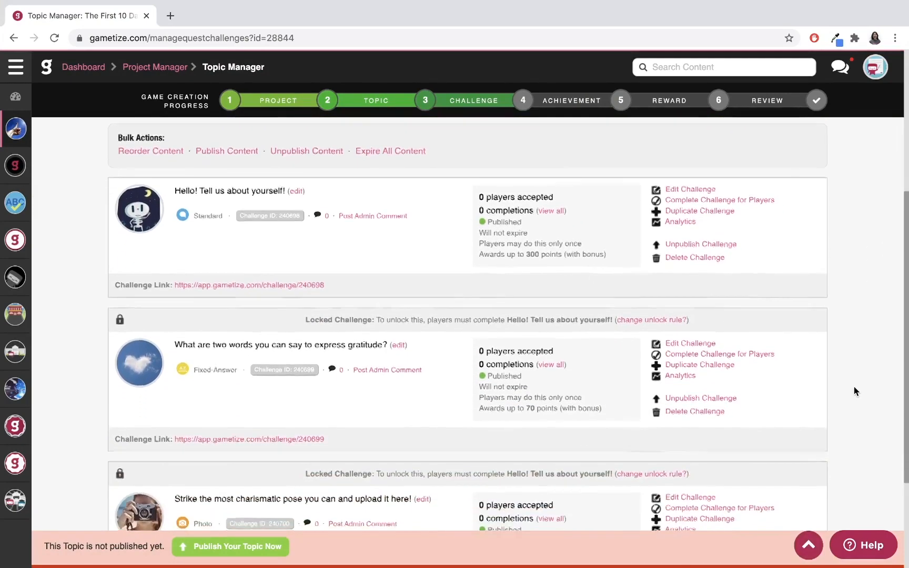
{"action": "scroll", "scroll_direction": "down", "scroll_amount": 3}
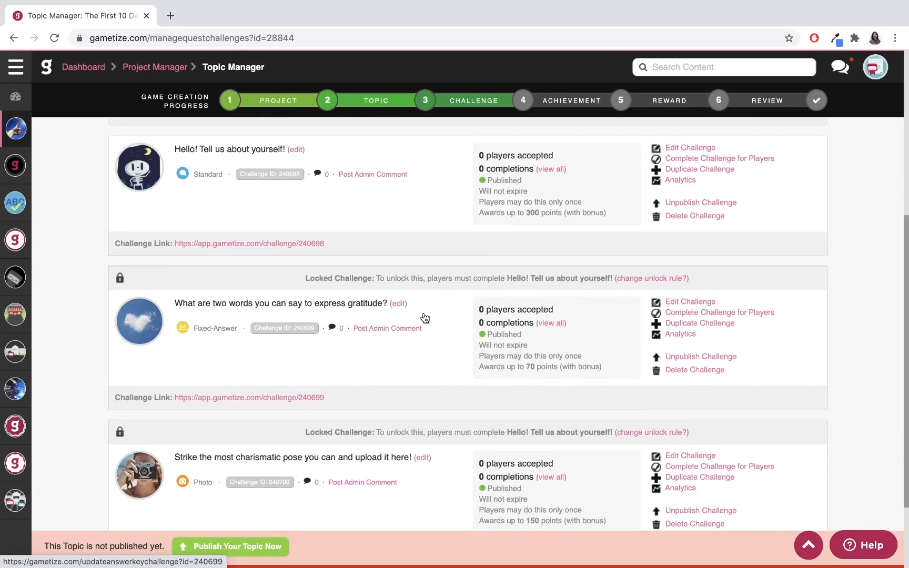
{"action": "mouse_move", "coordinate": [420, 320]}
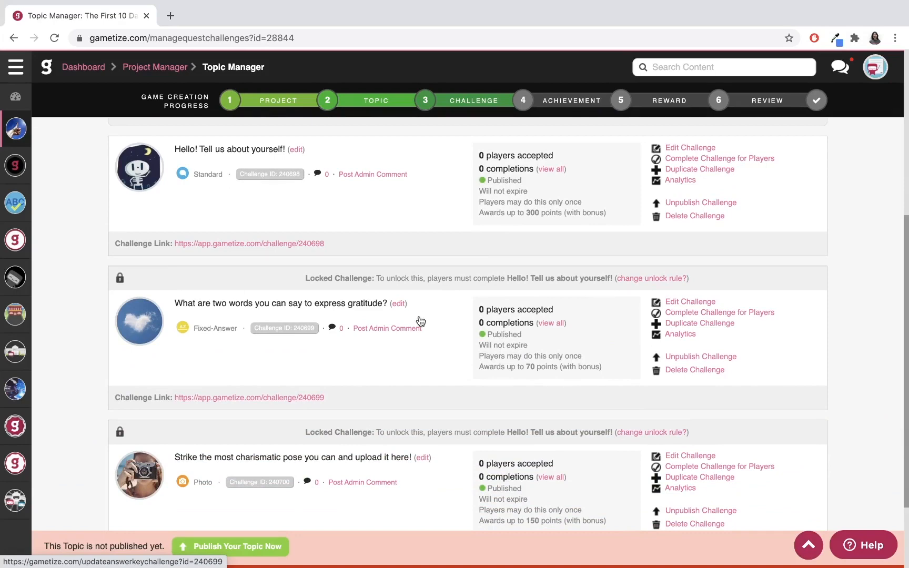
{"action": "scroll", "scroll_direction": "down", "scroll_amount": 3}
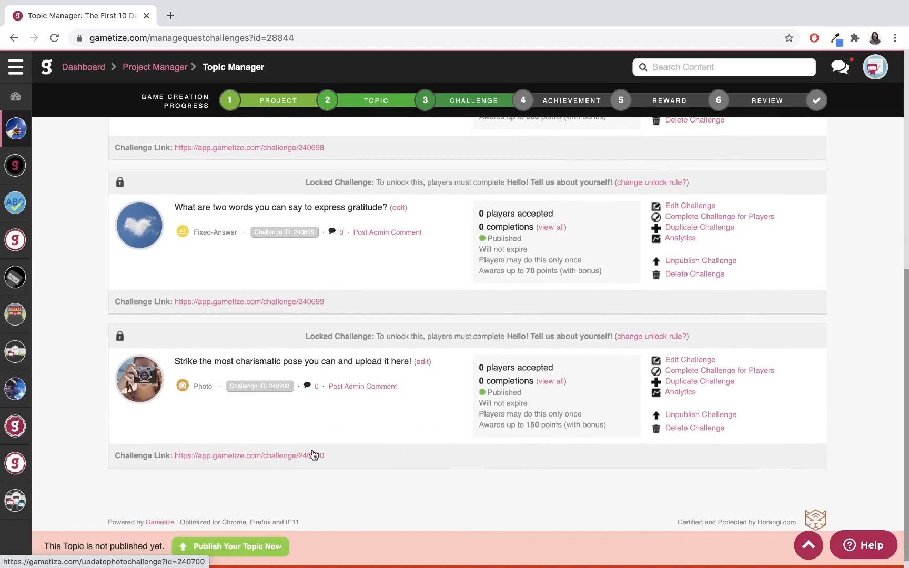
{"action": "mouse_move", "coordinate": [283, 351]}
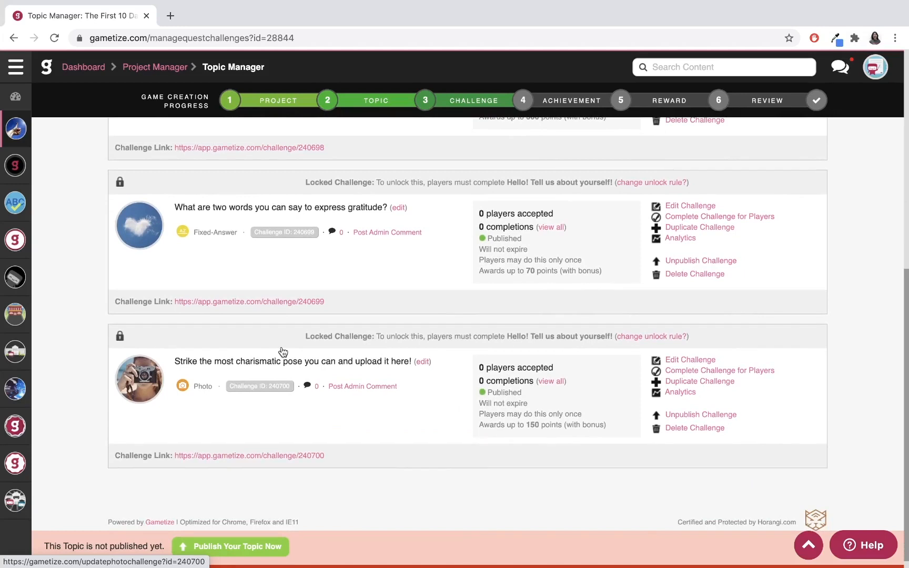
{"action": "mouse_move", "coordinate": [457, 191]}
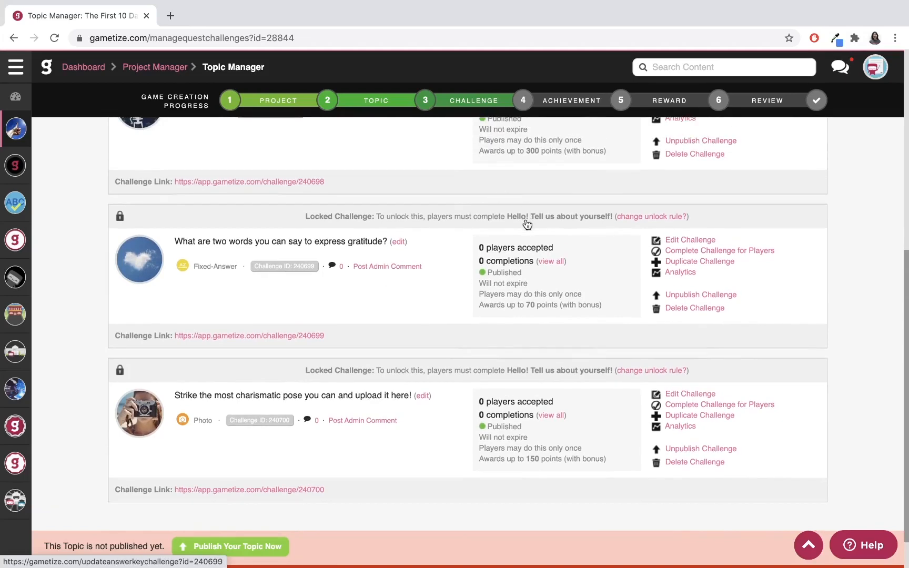
{"action": "scroll", "scroll_direction": "up", "scroll_amount": 3}
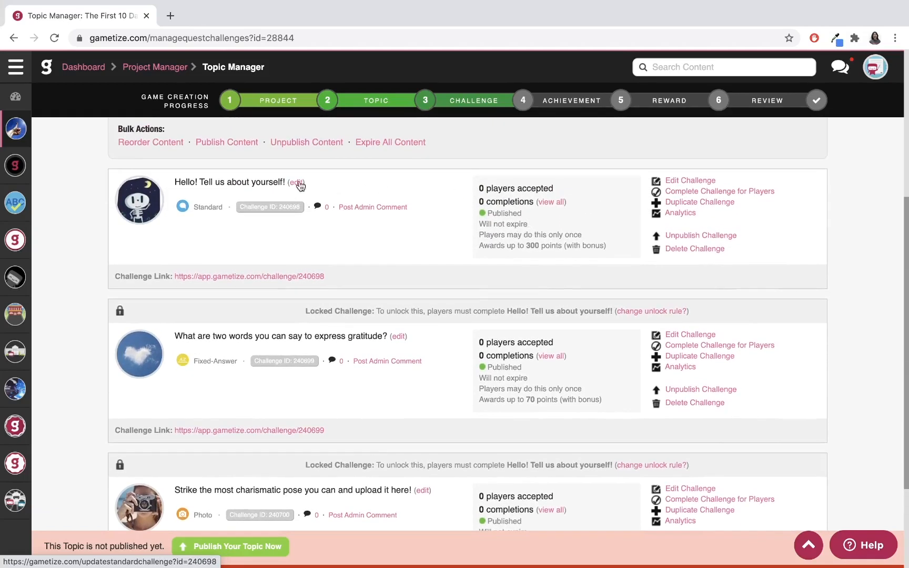
{"action": "mouse_move", "coordinate": [382, 271]}
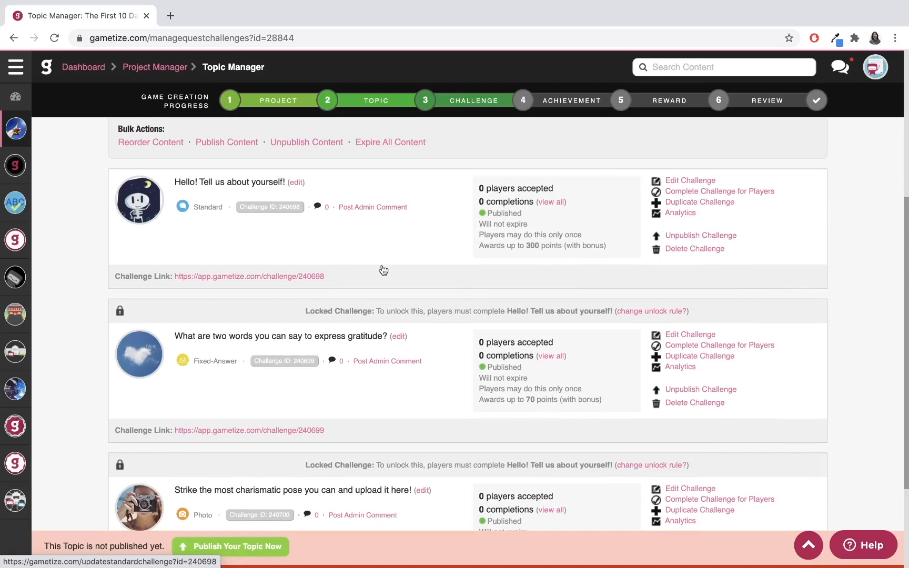